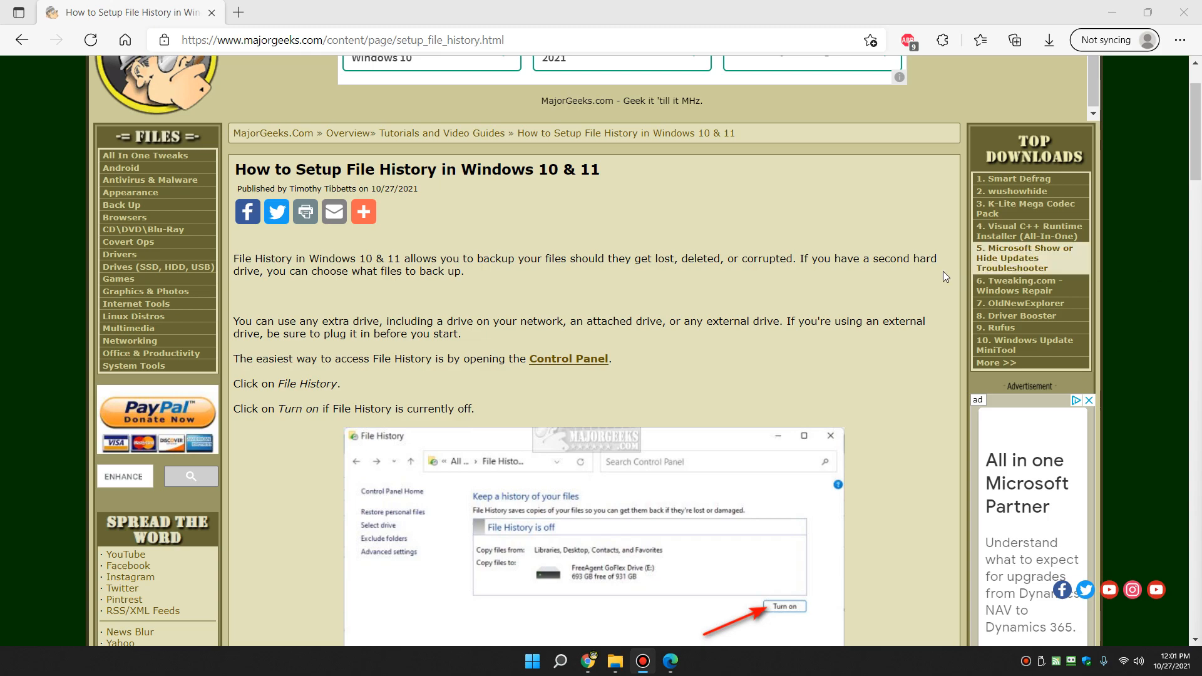
mouse_move(916, 262)
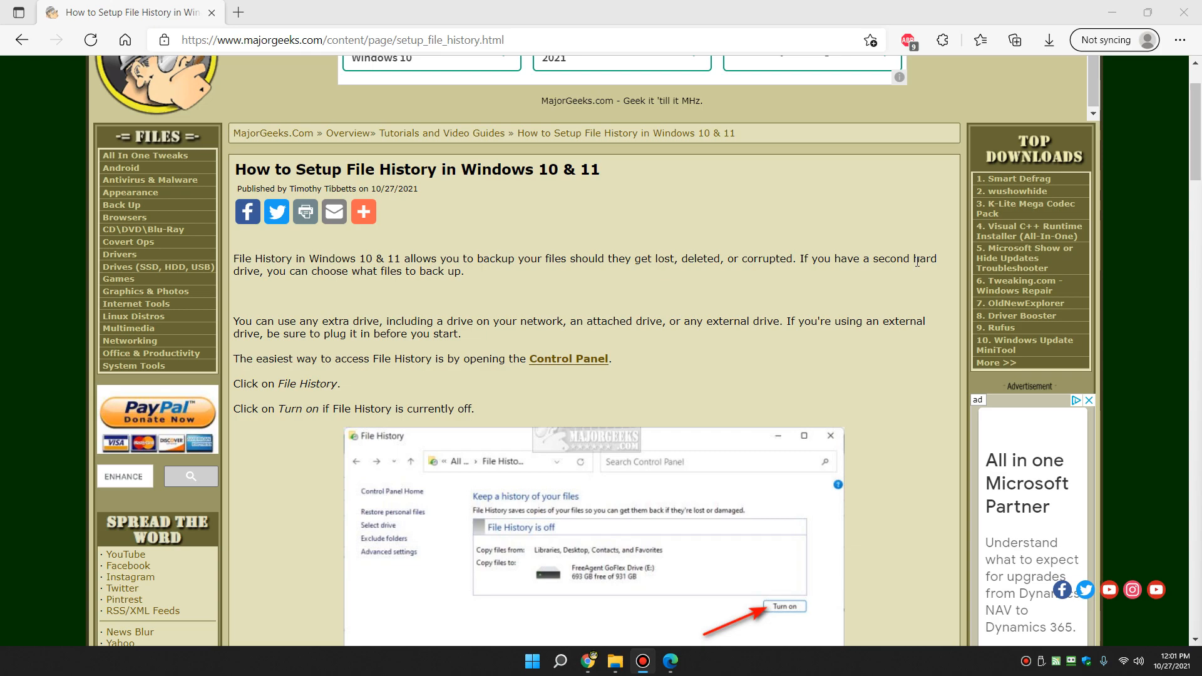
mouse_move(617, 240)
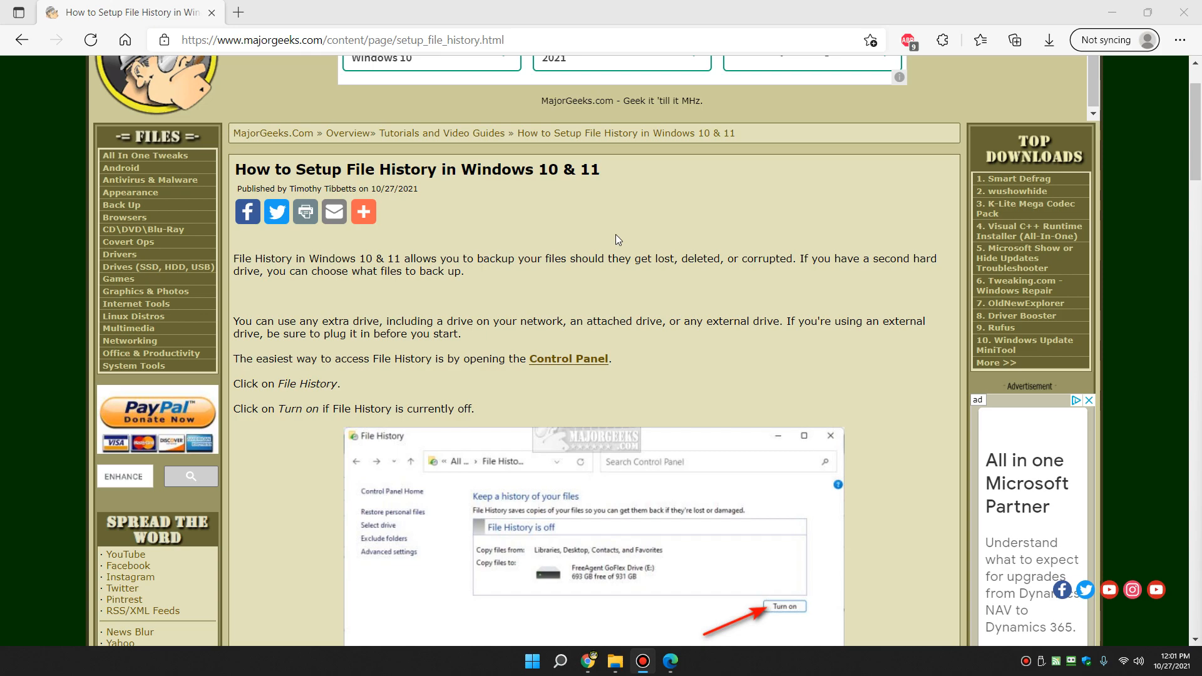
mouse_move(497, 254)
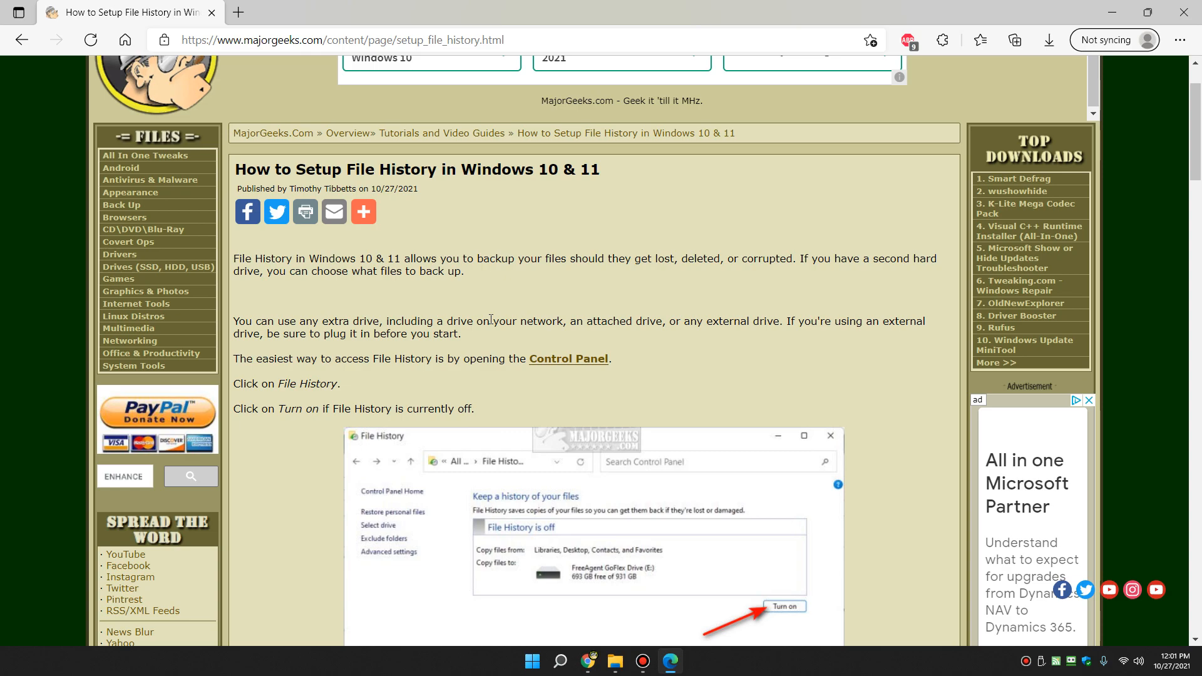
mouse_move(533, 368)
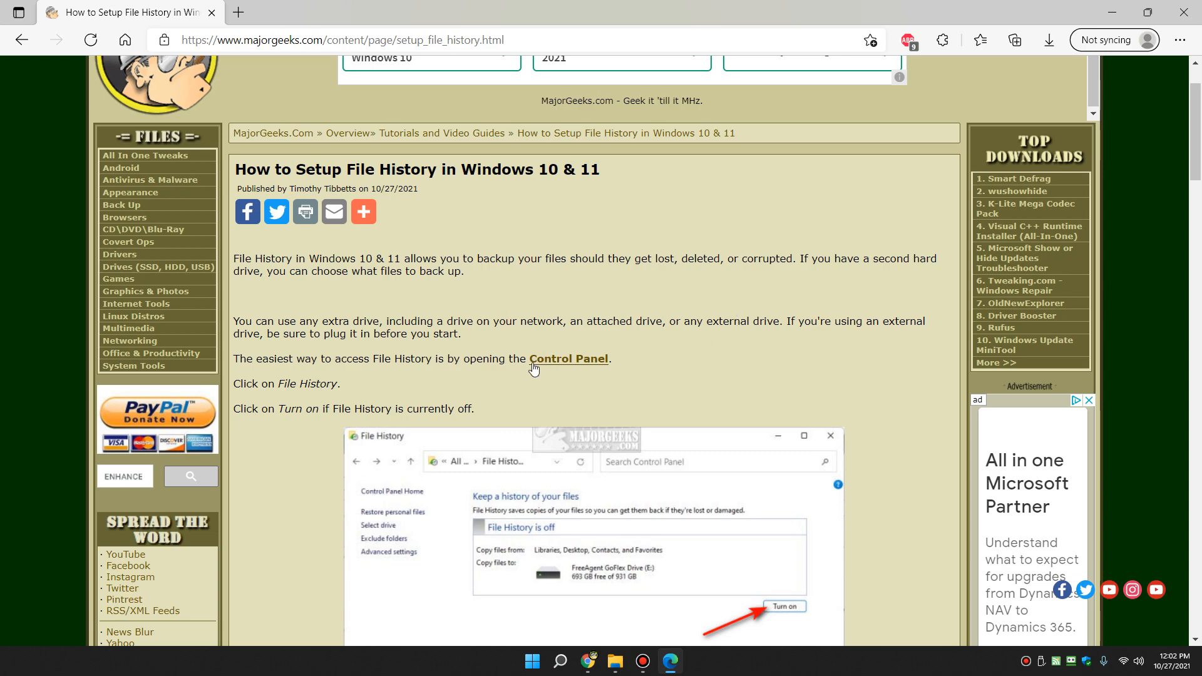
mouse_move(662, 345)
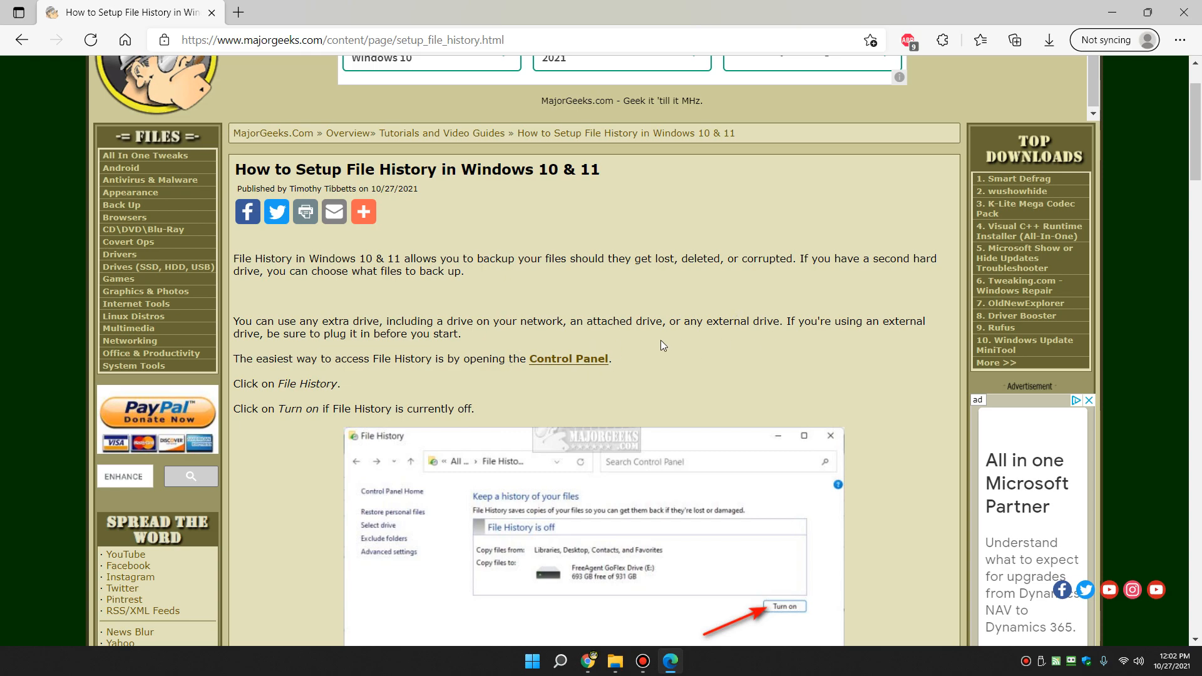
- Go to Control Panel and list all items as Small icons so File History shows
scroll(down, 3)
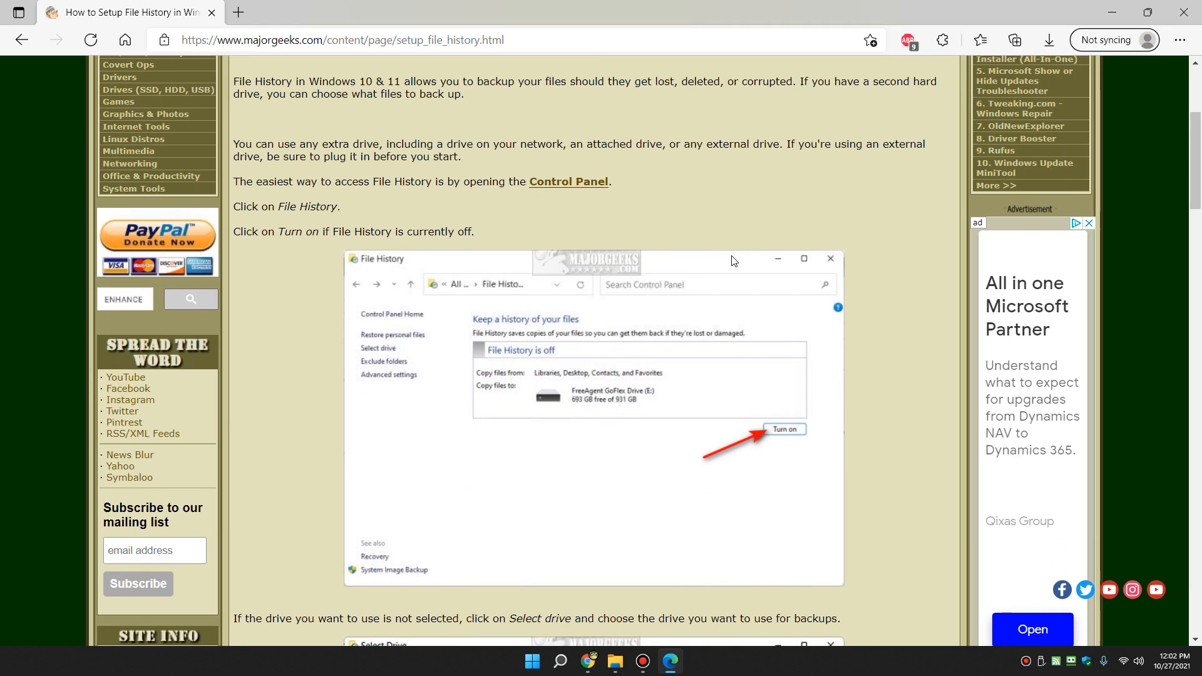
mouse_move(763, 239)
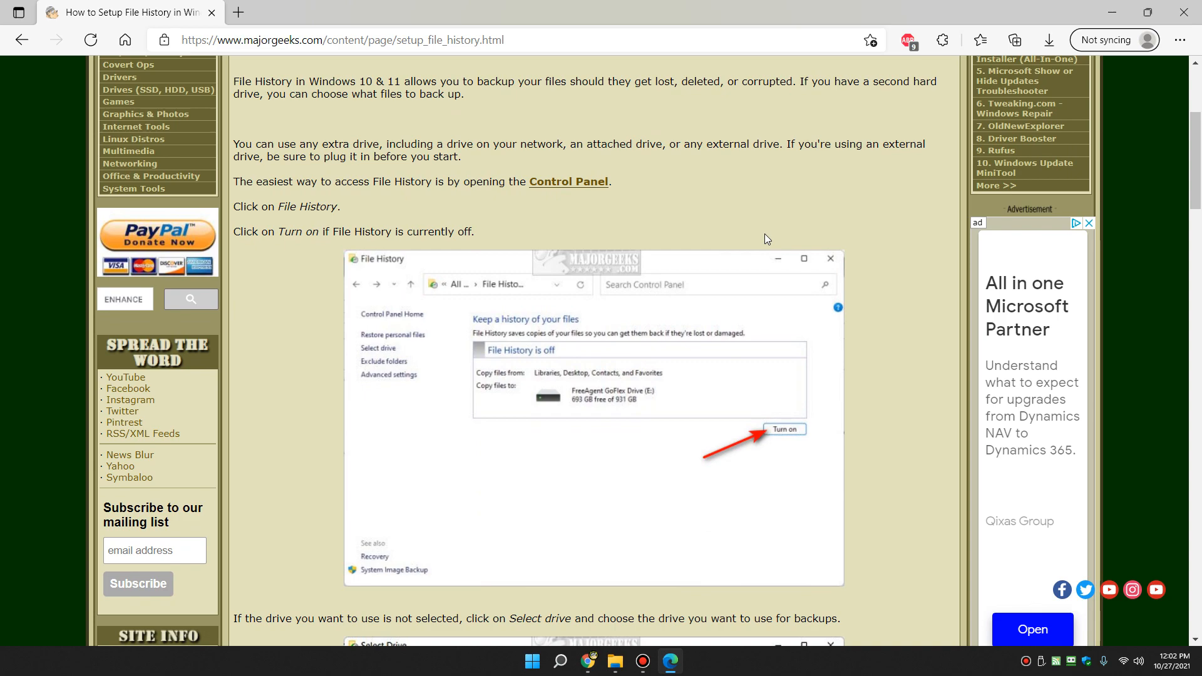
click(560, 661)
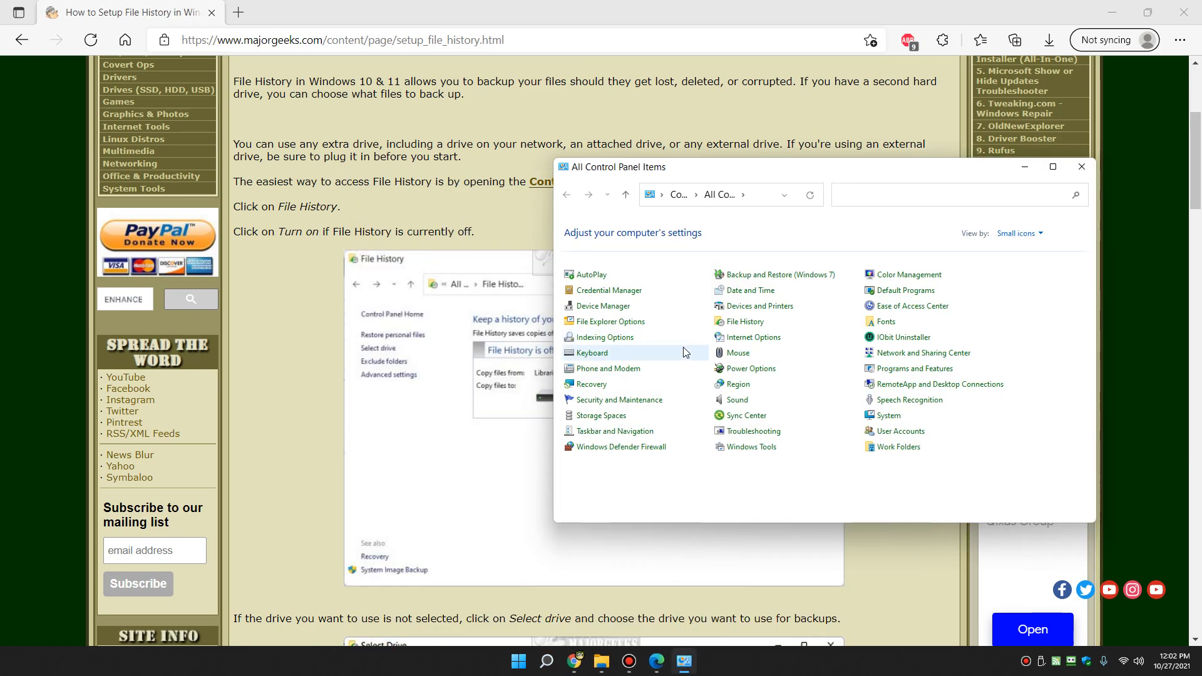
click(1016, 233)
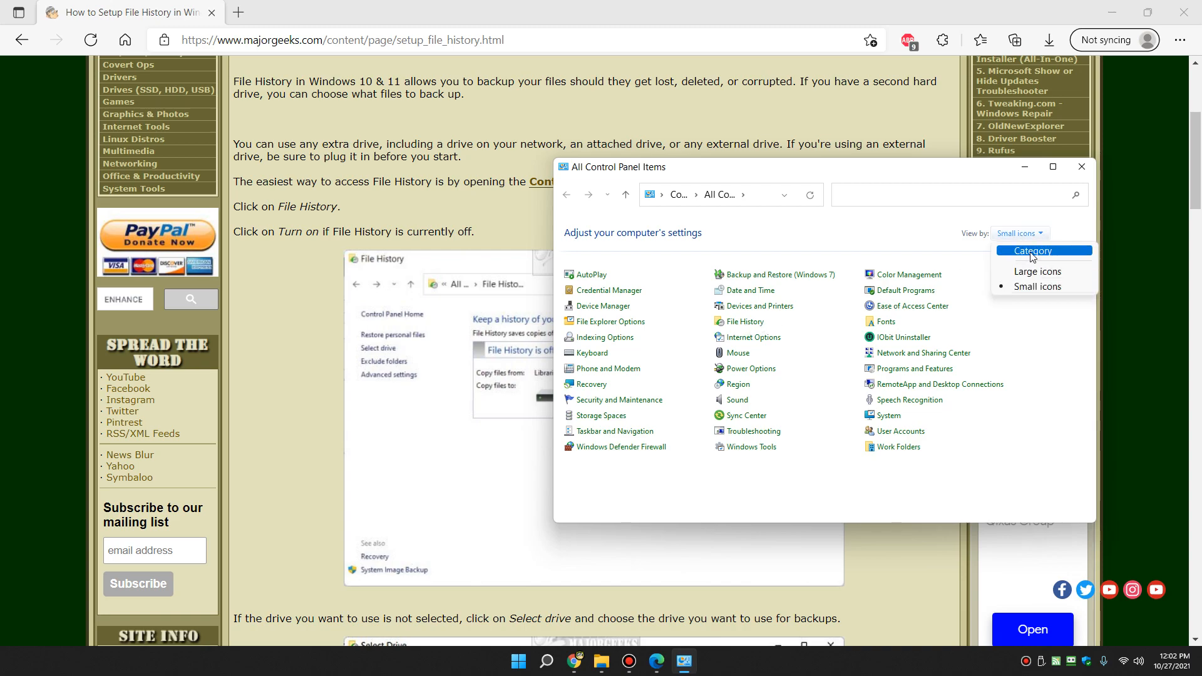
click(1031, 250)
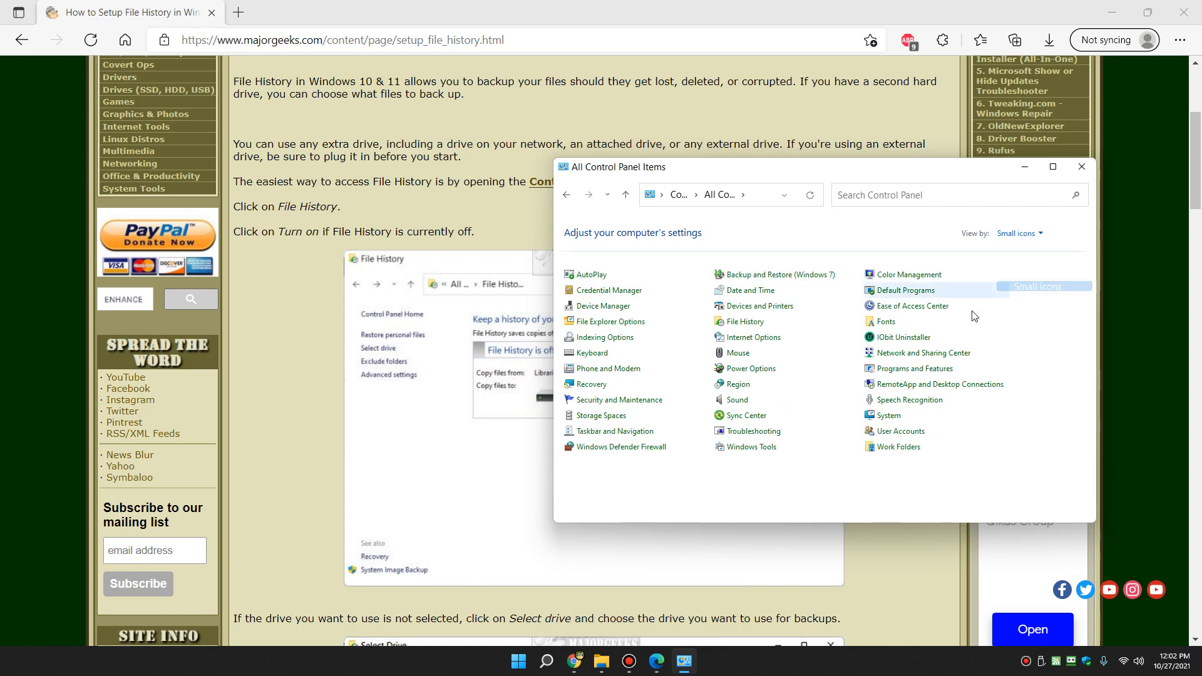
mouse_move(743, 322)
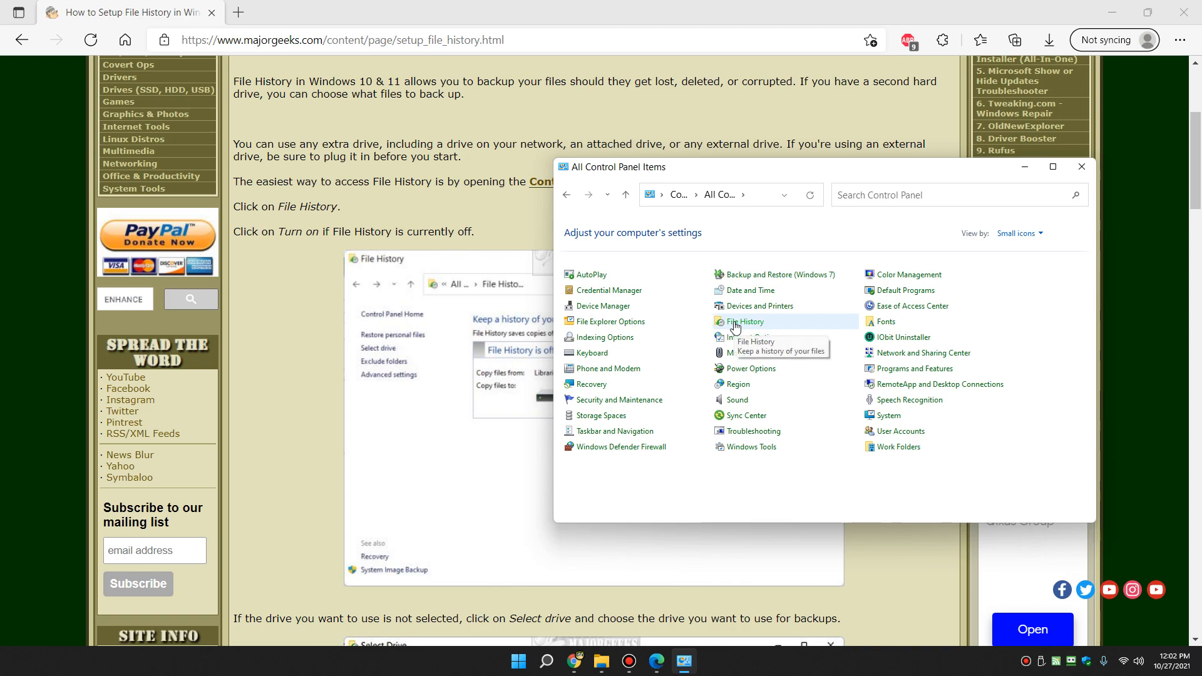
- Turn File History on, backing up to FreeAgent GoFlex Drive (E:)
click(742, 321)
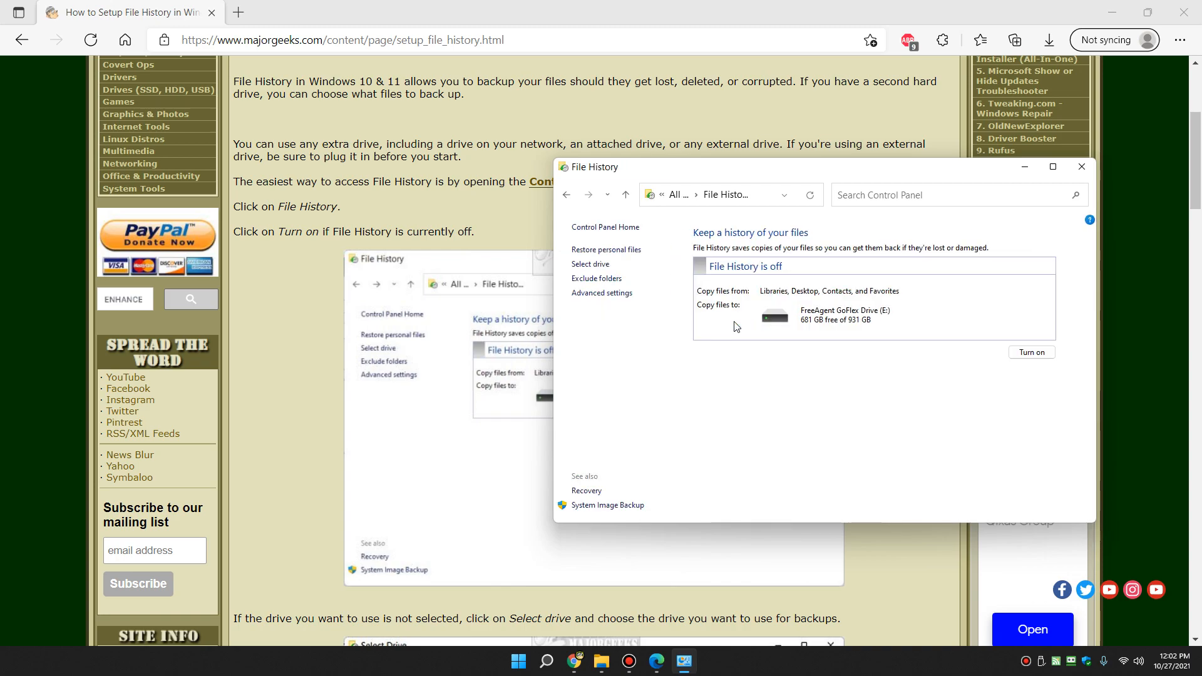
mouse_move(1031, 353)
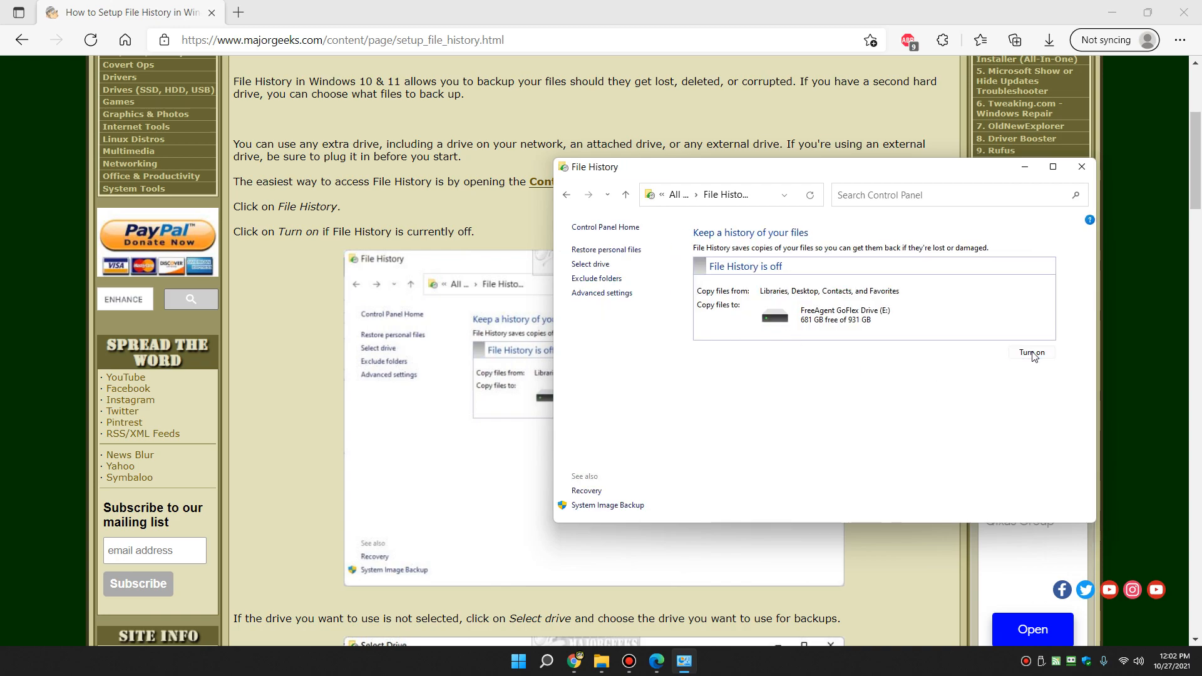
click(1030, 353)
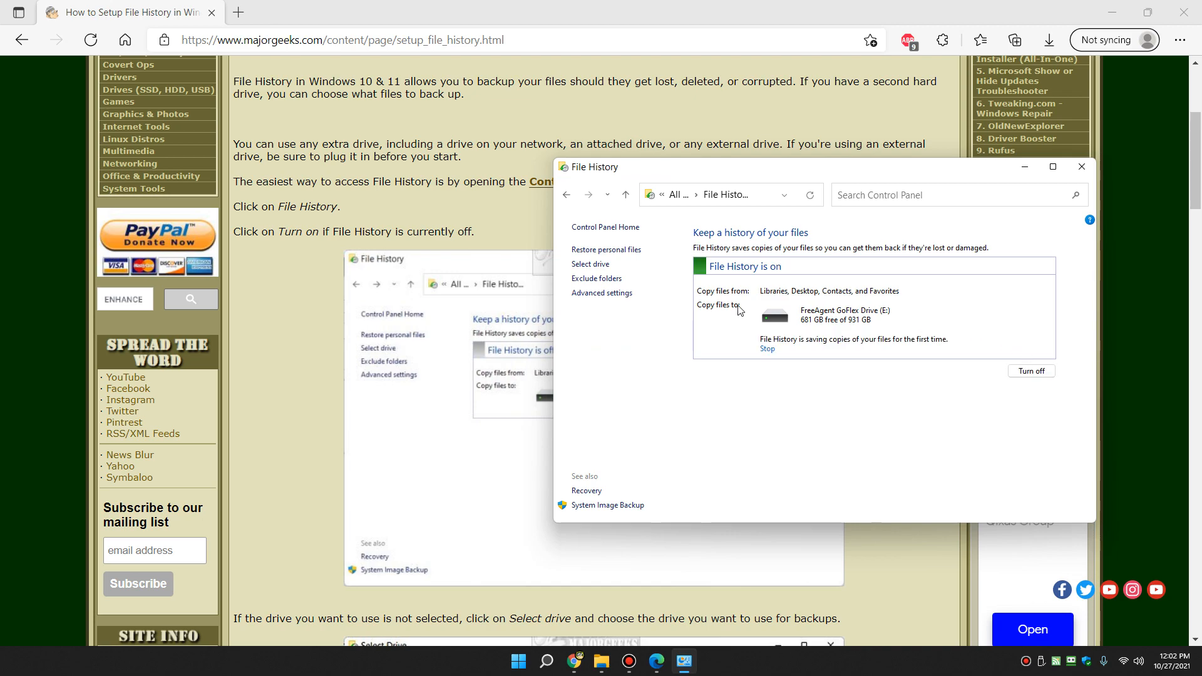
mouse_move(494, 194)
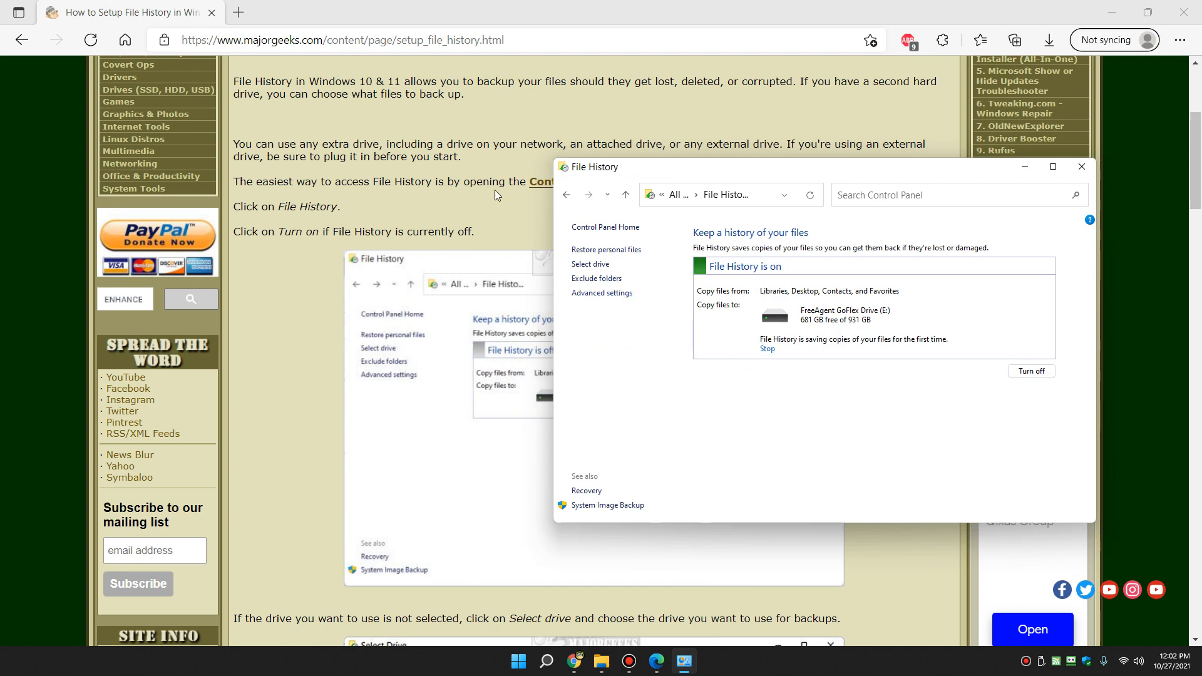
mouse_move(673, 286)
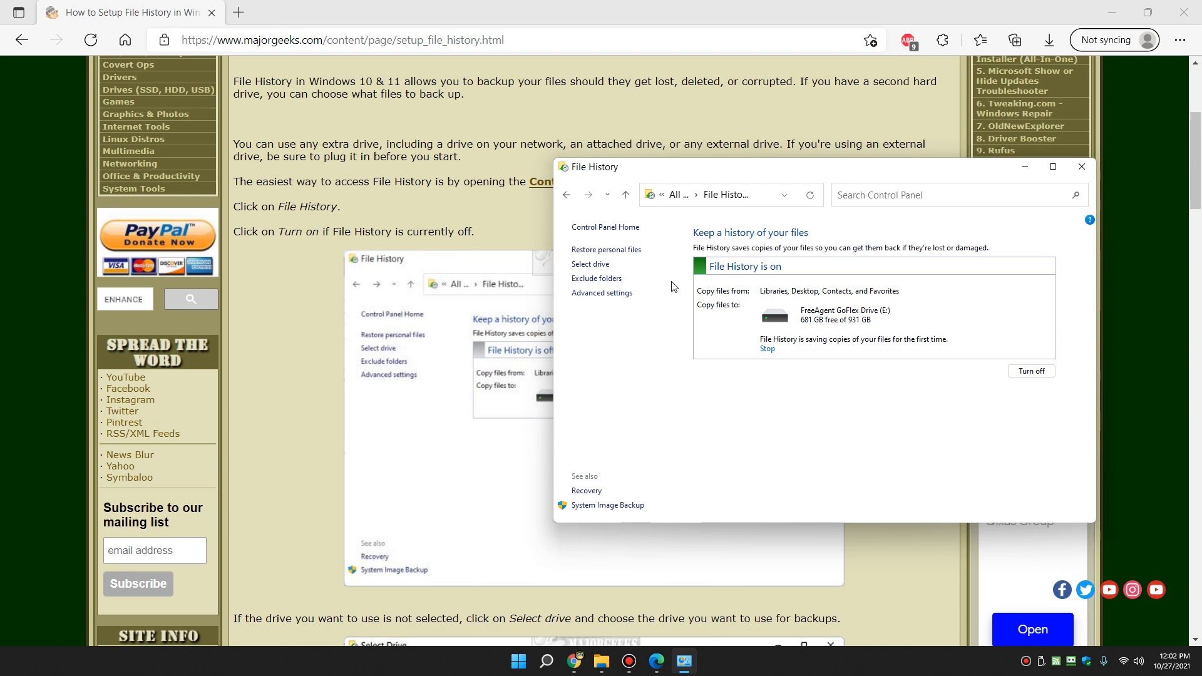
- Browse to your profile folder under Local Disk (C:) > Users showing Music, Documents and Pictures
scroll(down, 3)
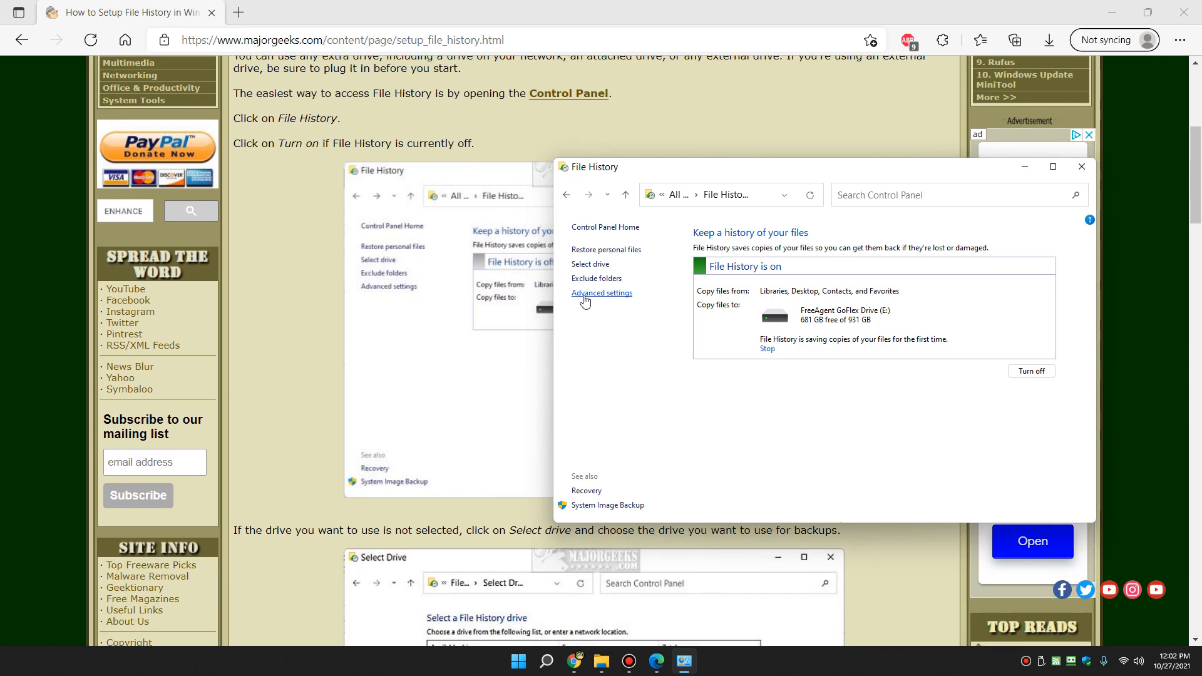
mouse_move(629, 321)
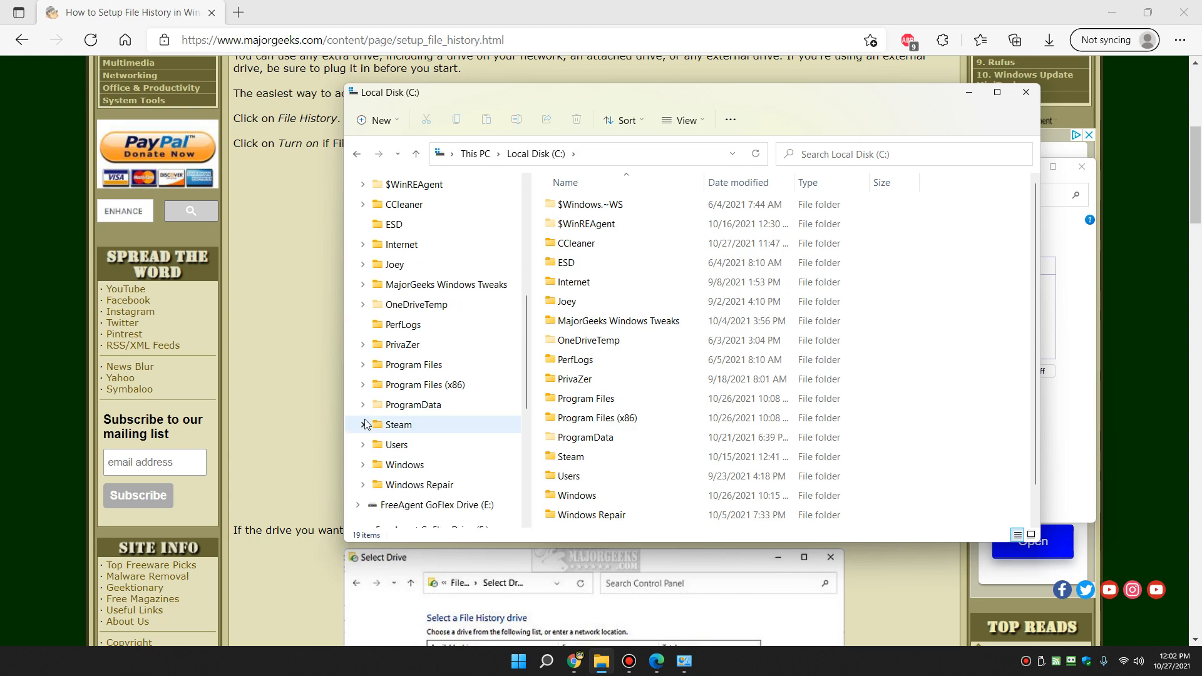
double_click(397, 444)
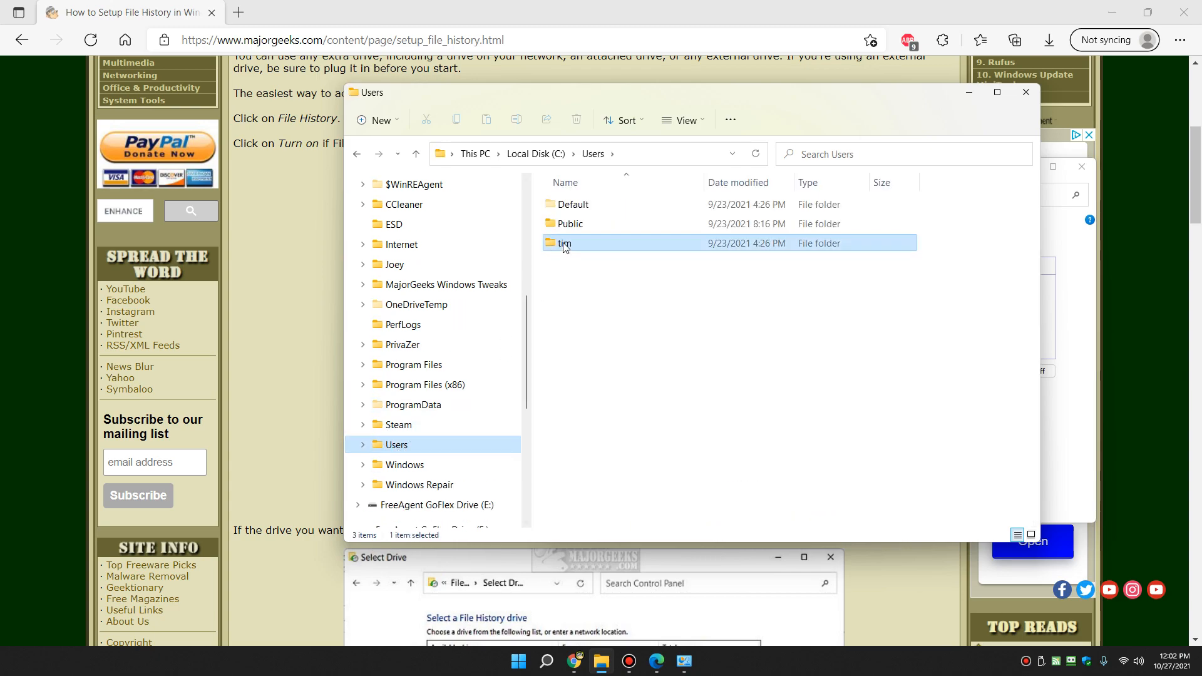
double_click(563, 243)
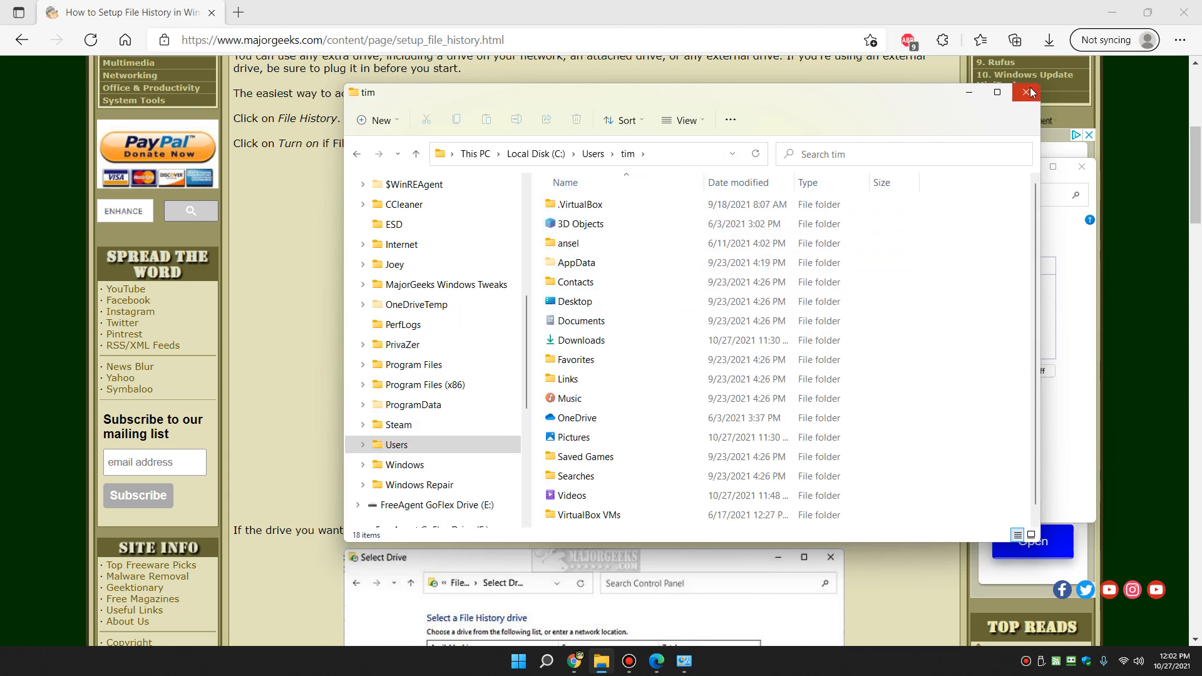
- Close File Explorer and reposition the File History window higher beside the guide
click(1026, 91)
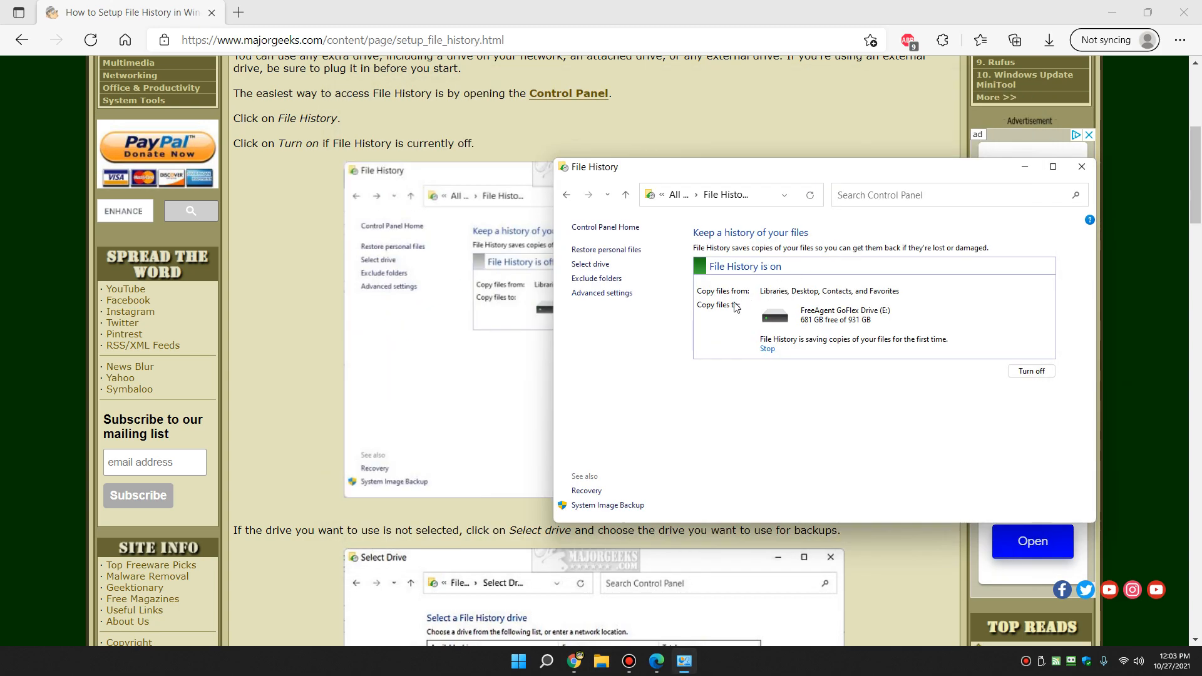
mouse_move(711, 292)
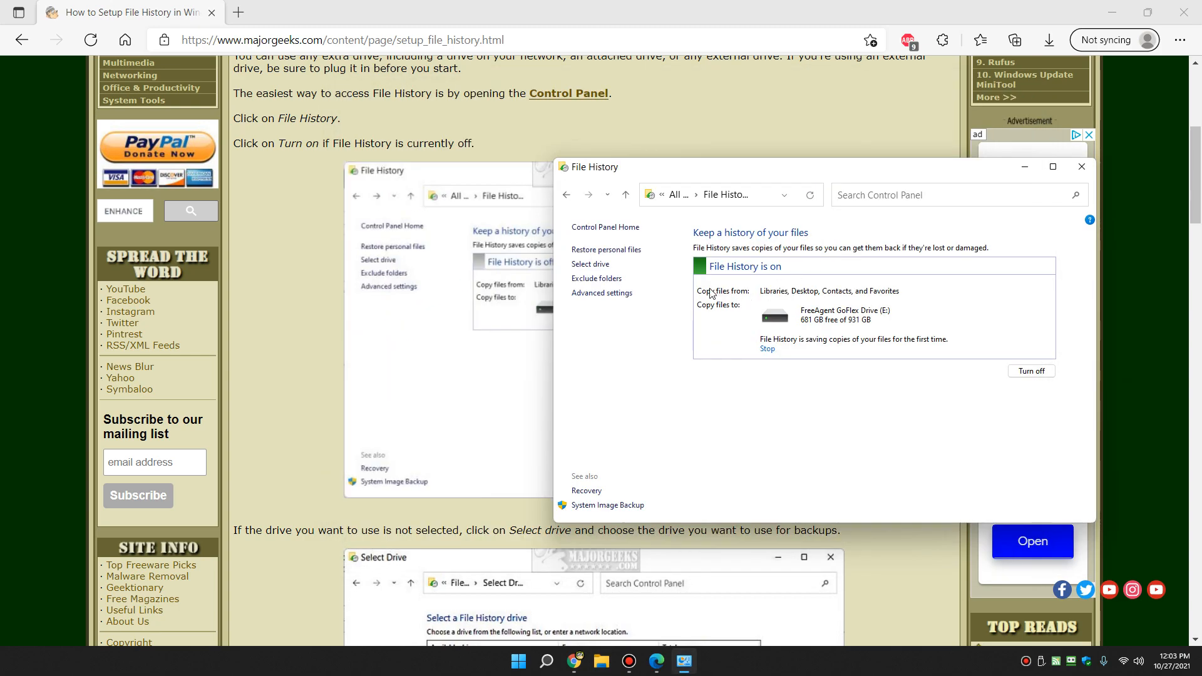
mouse_move(722, 181)
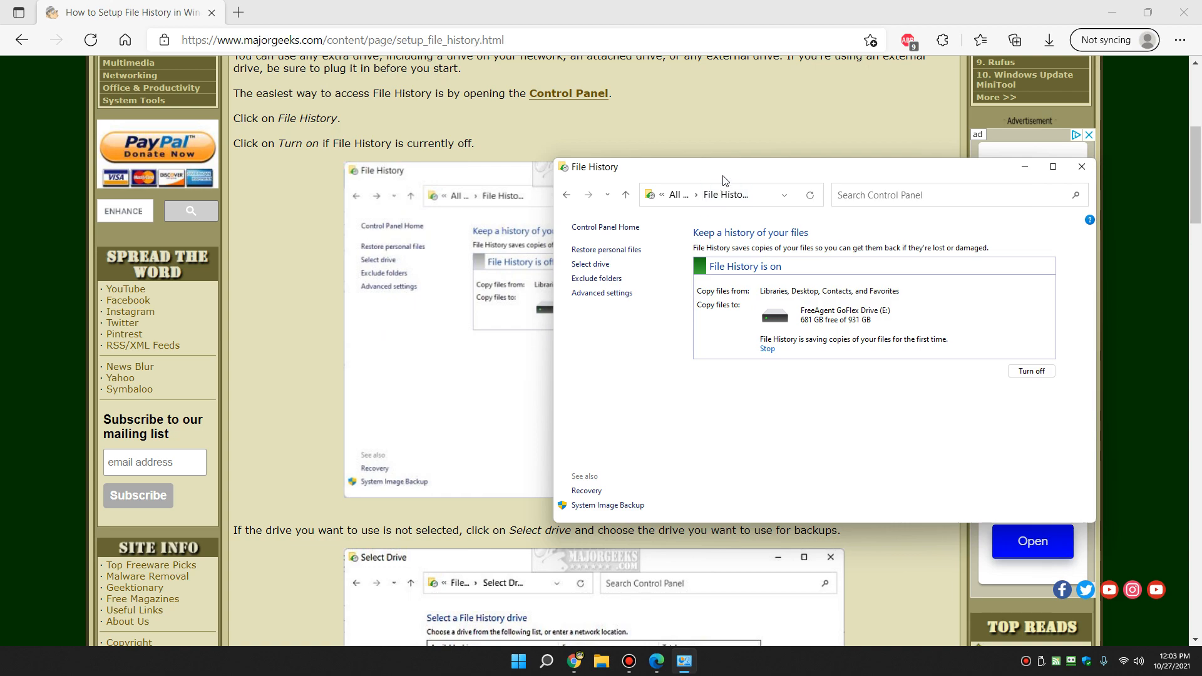
drag(723, 180, 663, 141)
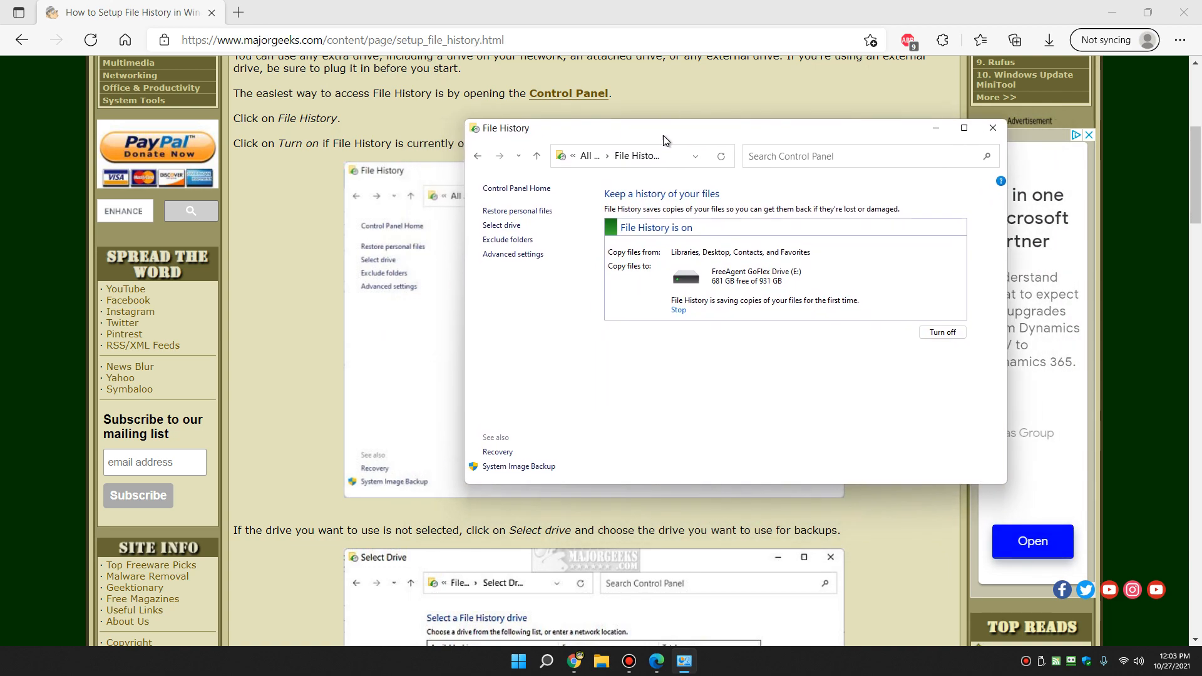
mouse_move(373, 311)
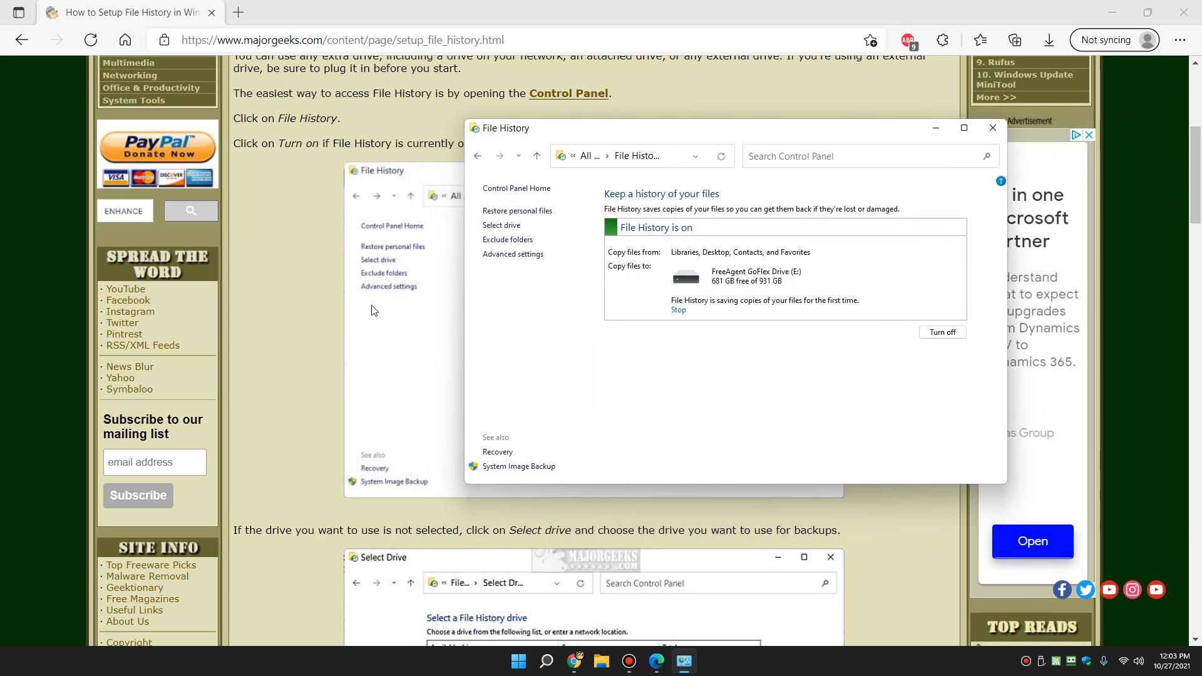
mouse_move(505, 238)
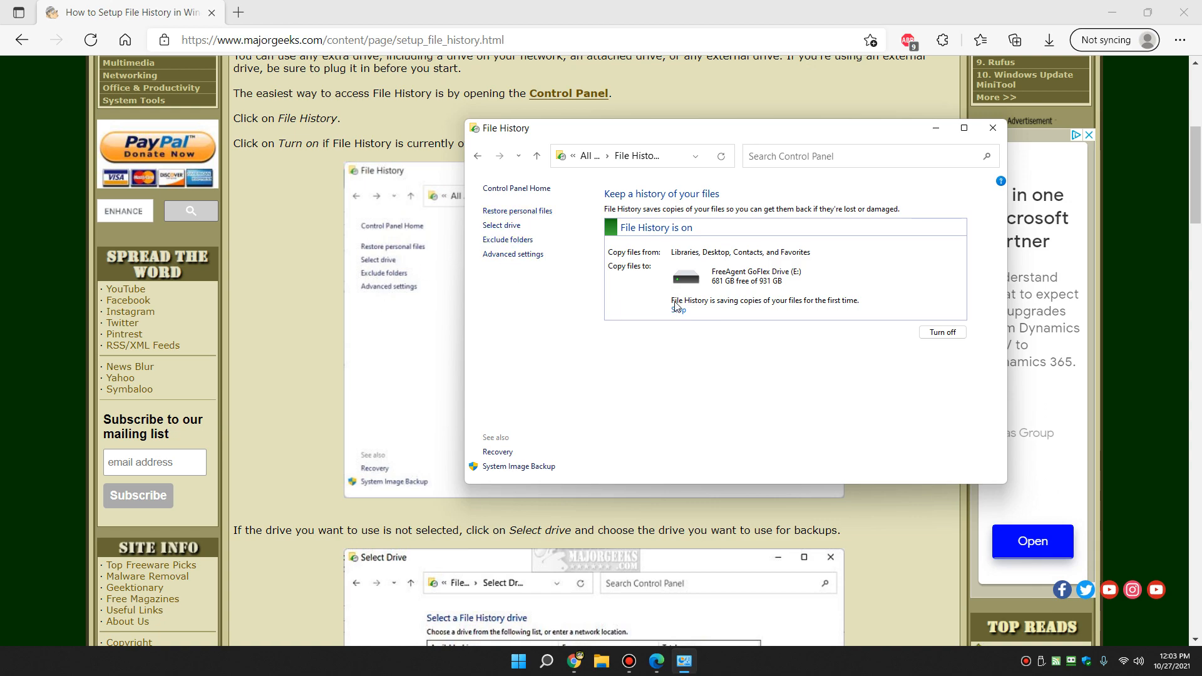
mouse_move(721, 310)
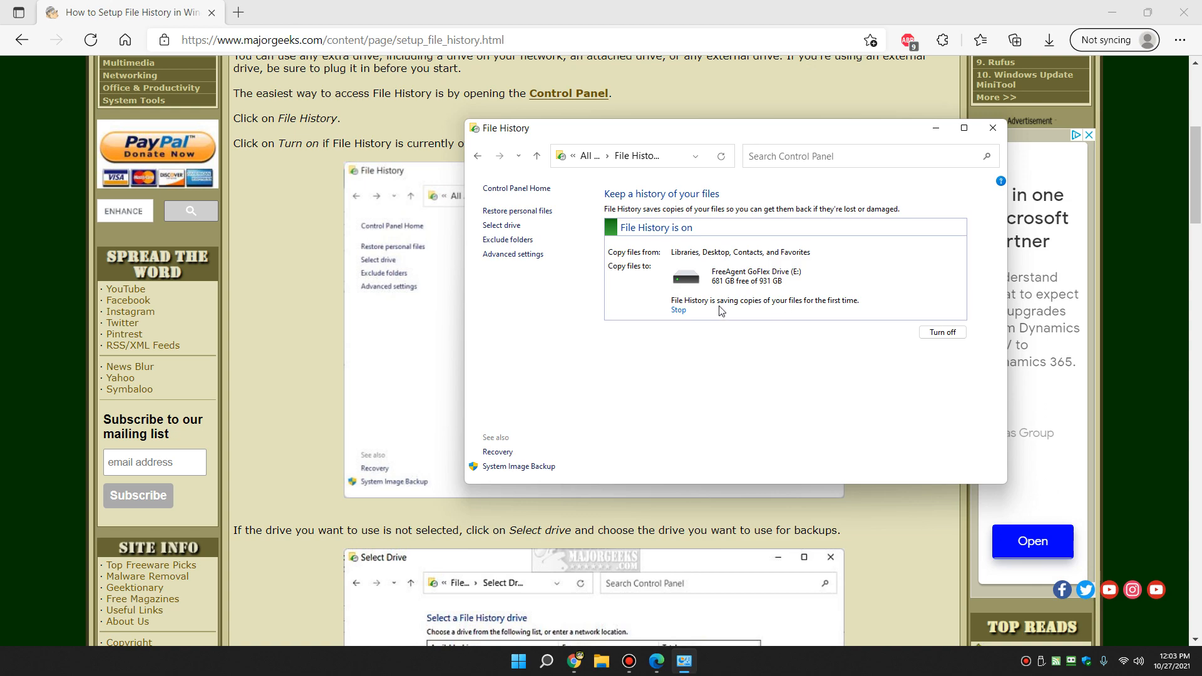
mouse_move(691, 309)
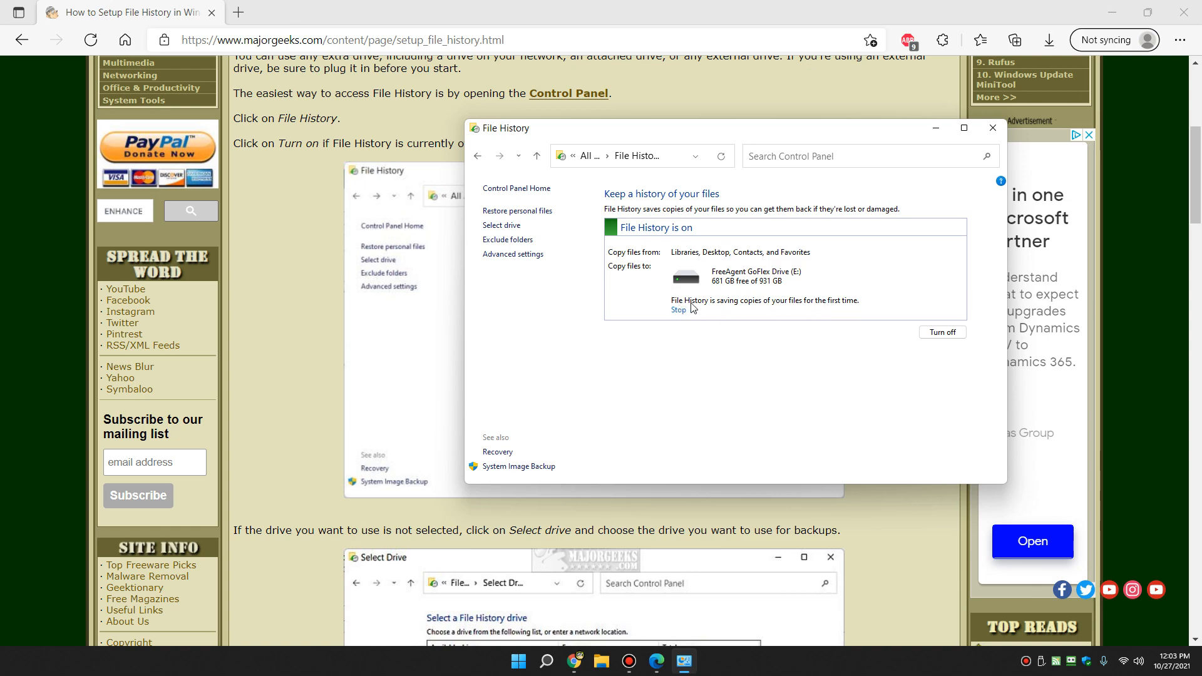
mouse_move(677, 314)
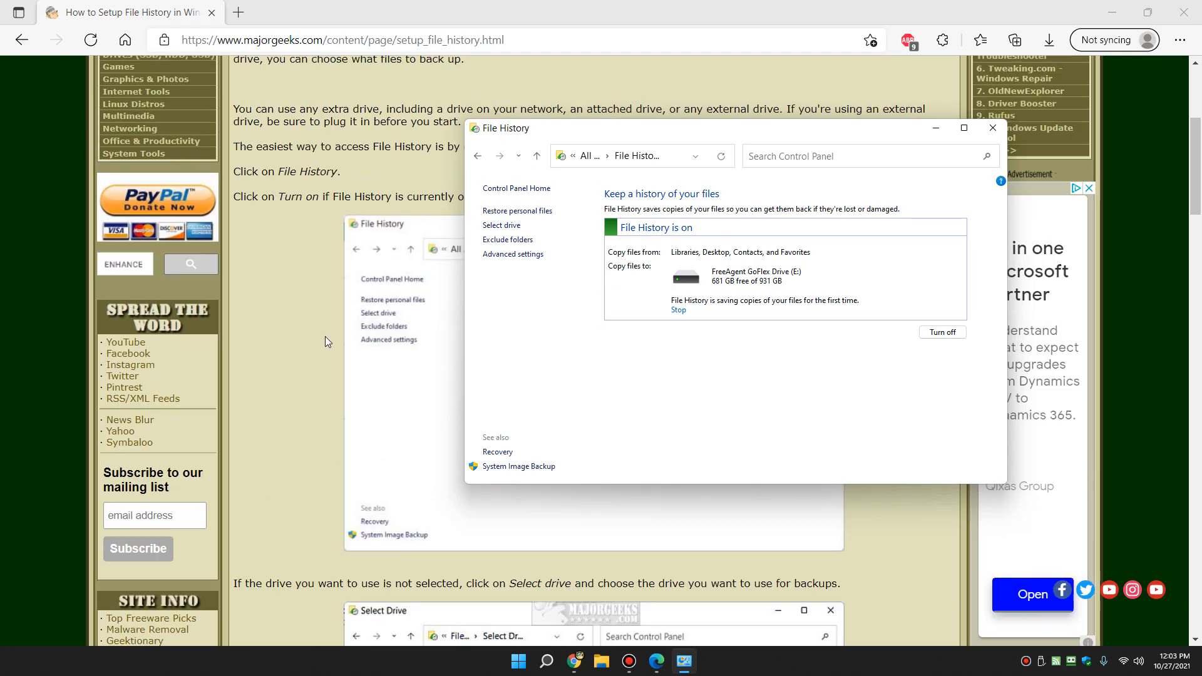
scroll(down, 3)
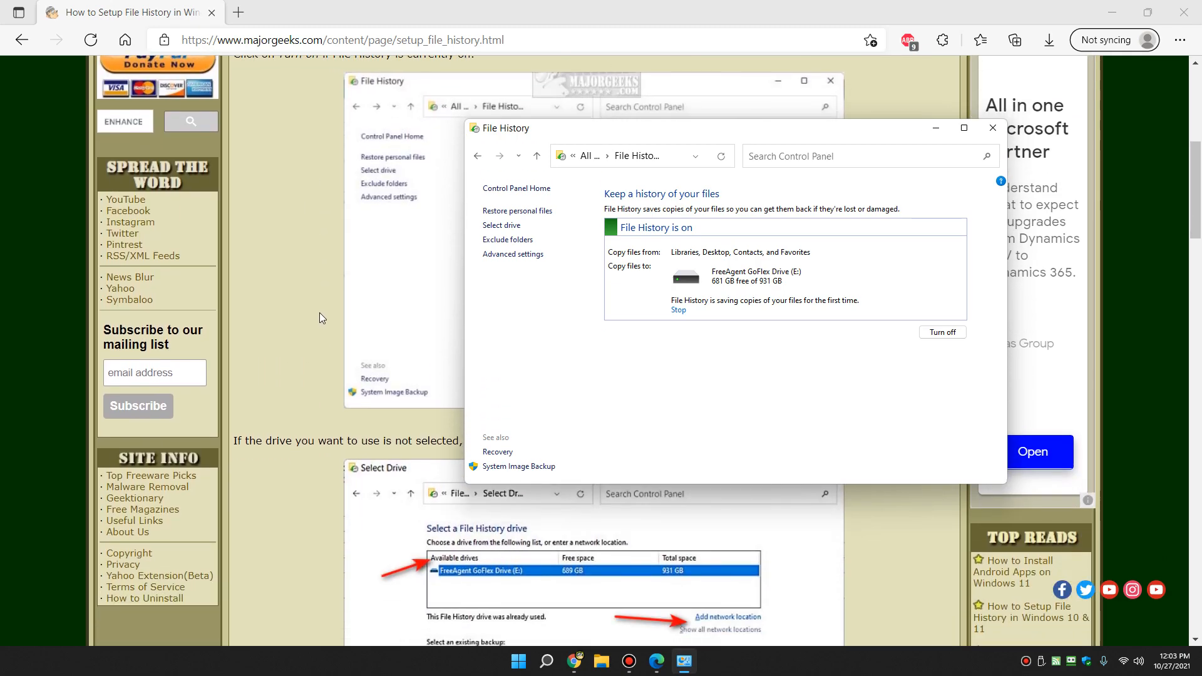
scroll(down, 3)
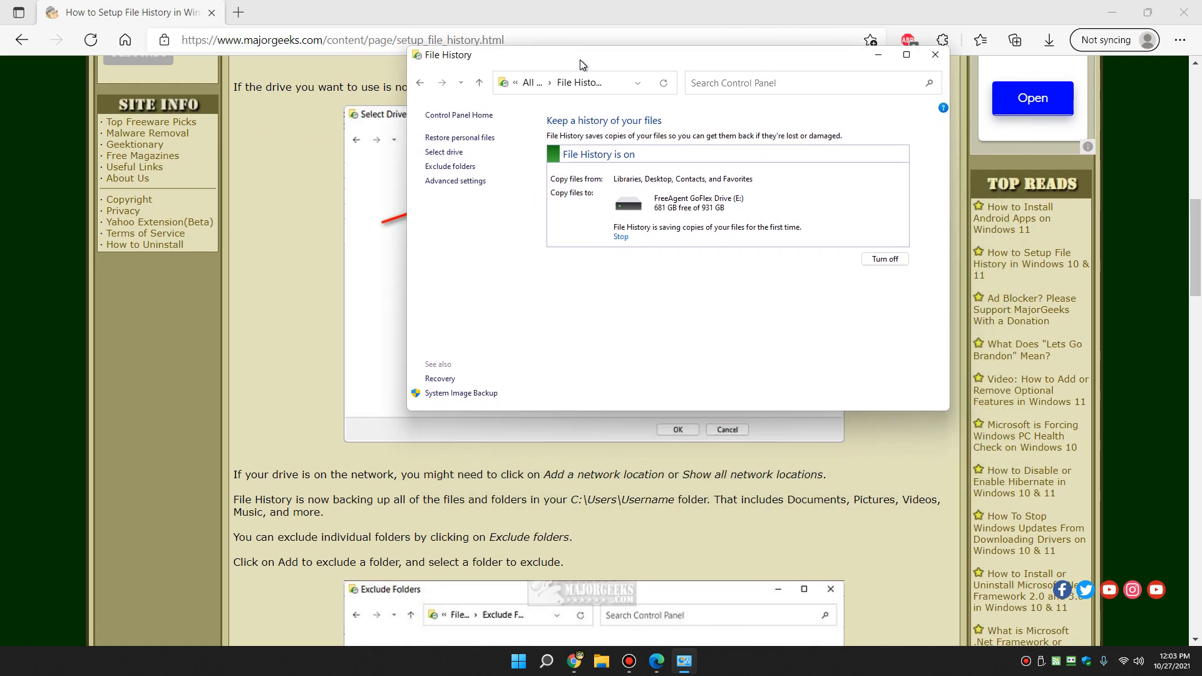
drag(579, 64, 571, 58)
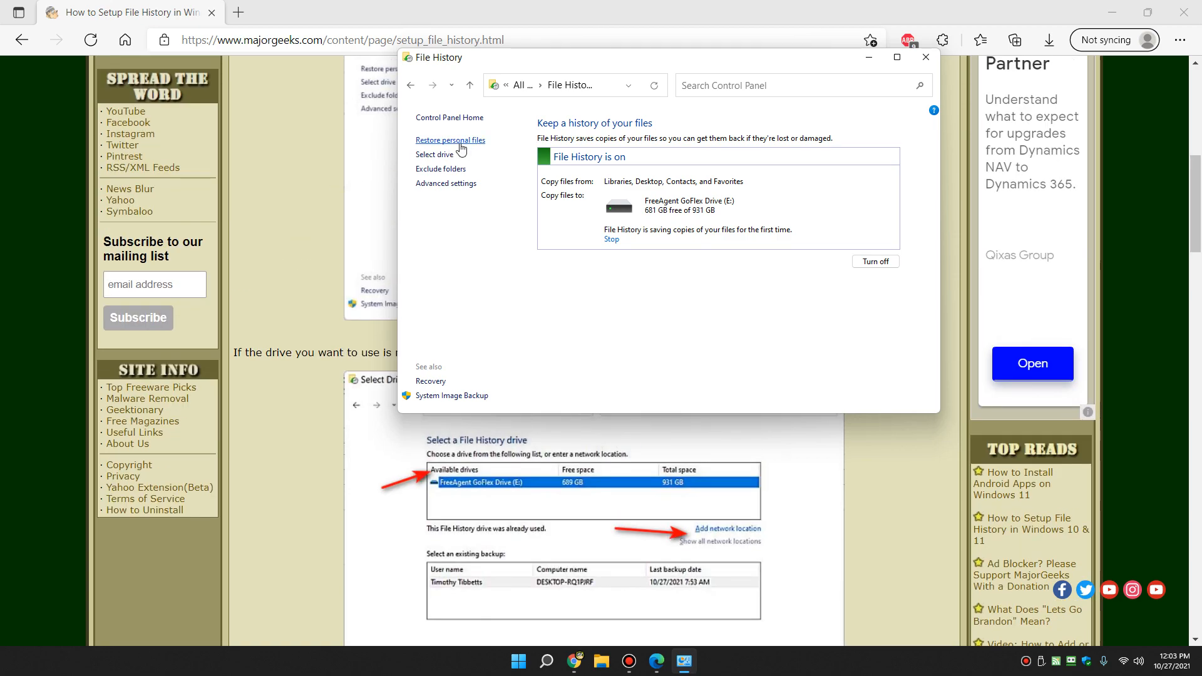
click(432, 154)
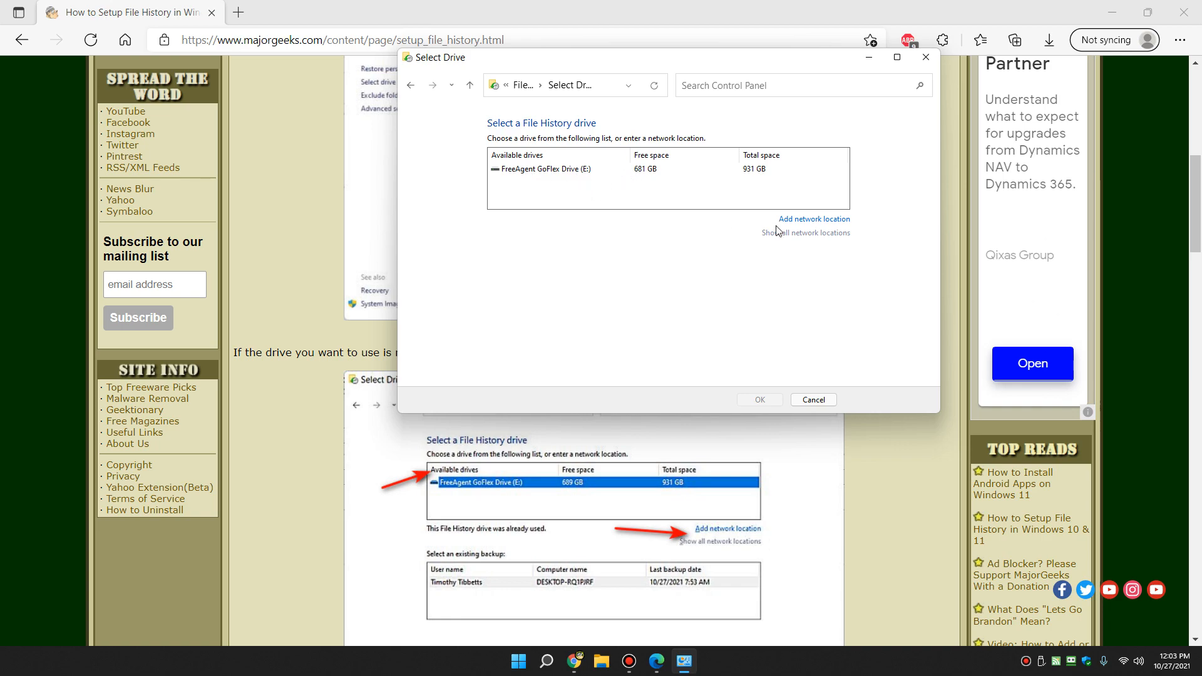
mouse_move(805, 229)
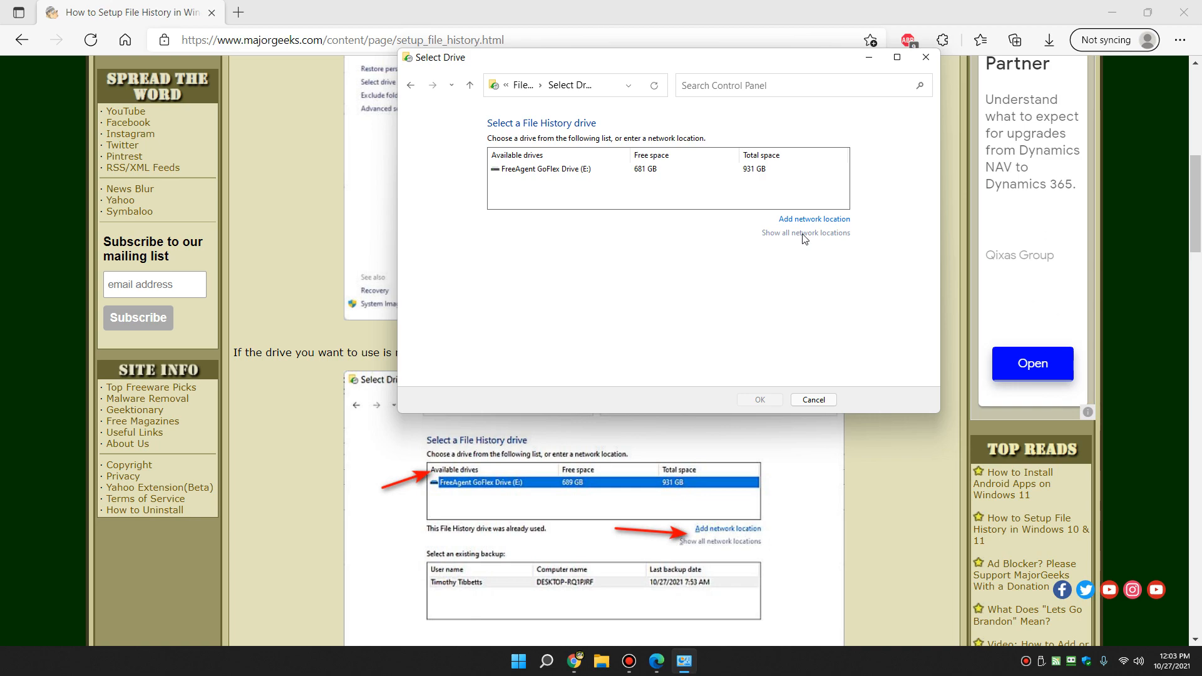
mouse_move(409, 88)
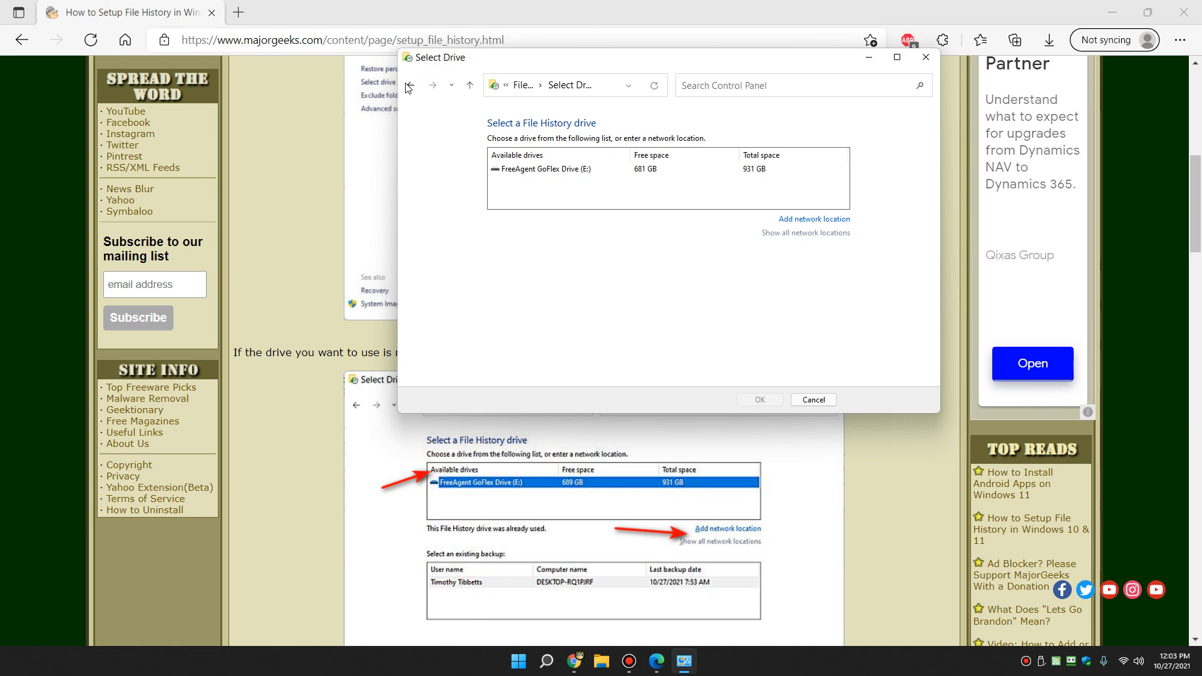
click(758, 399)
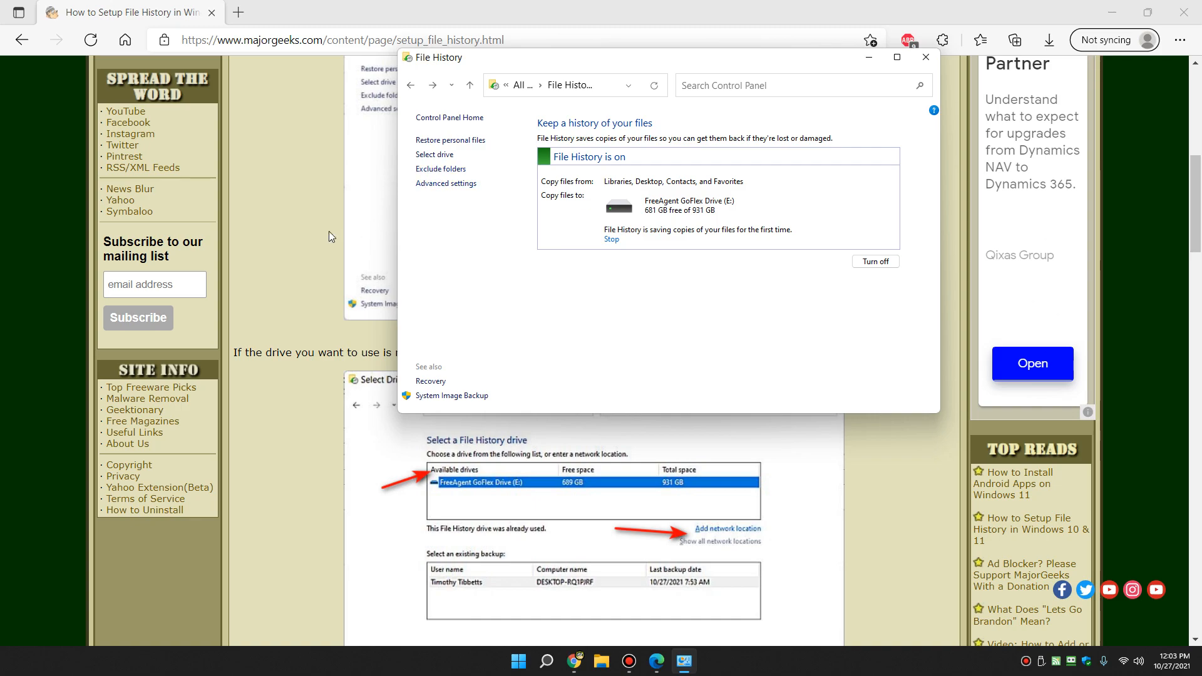
- Exclude the Music library from File History backups and save the change
scroll(down, 3)
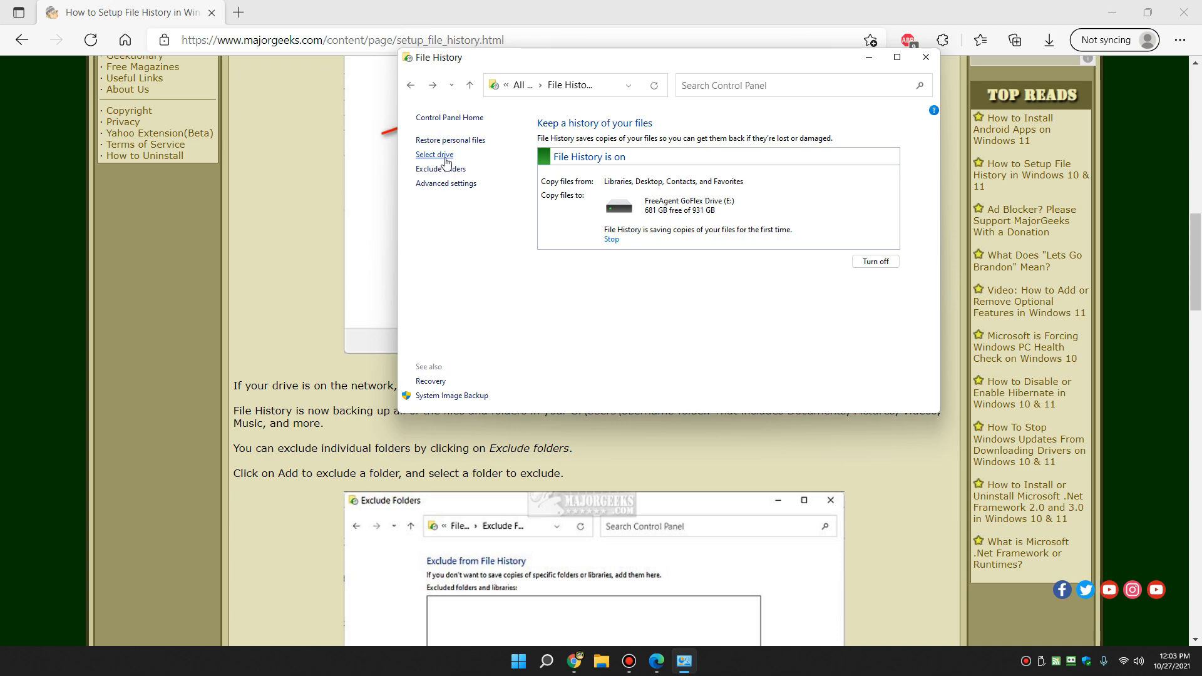
mouse_move(440, 169)
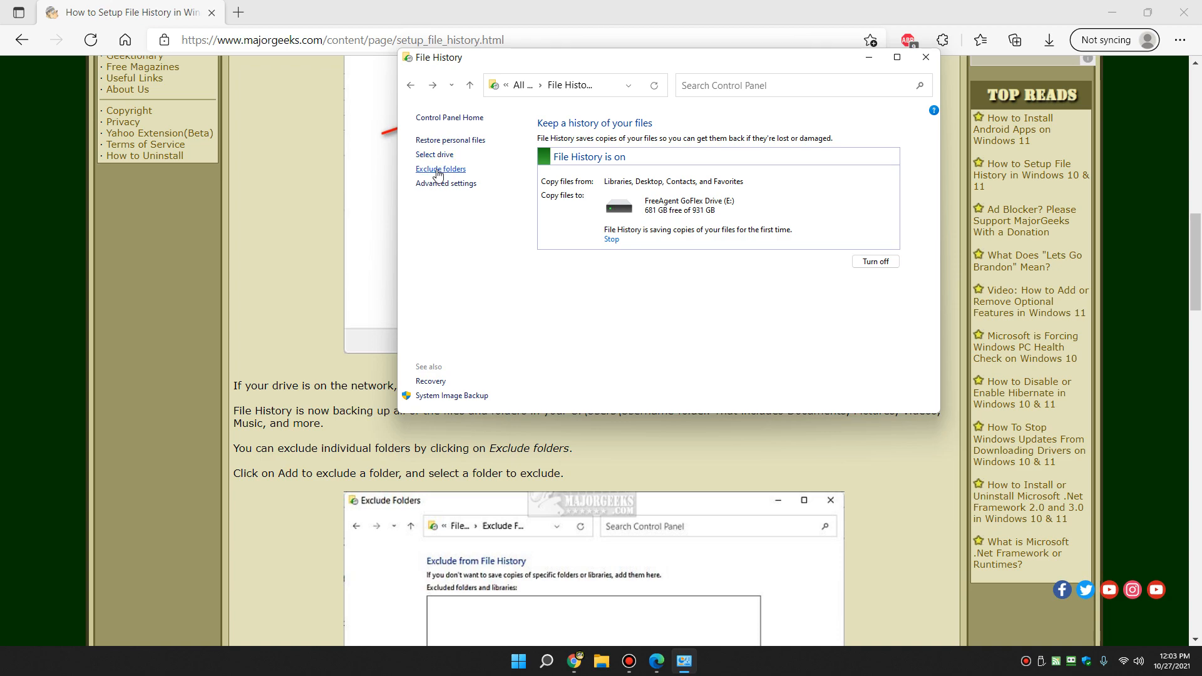
click(439, 169)
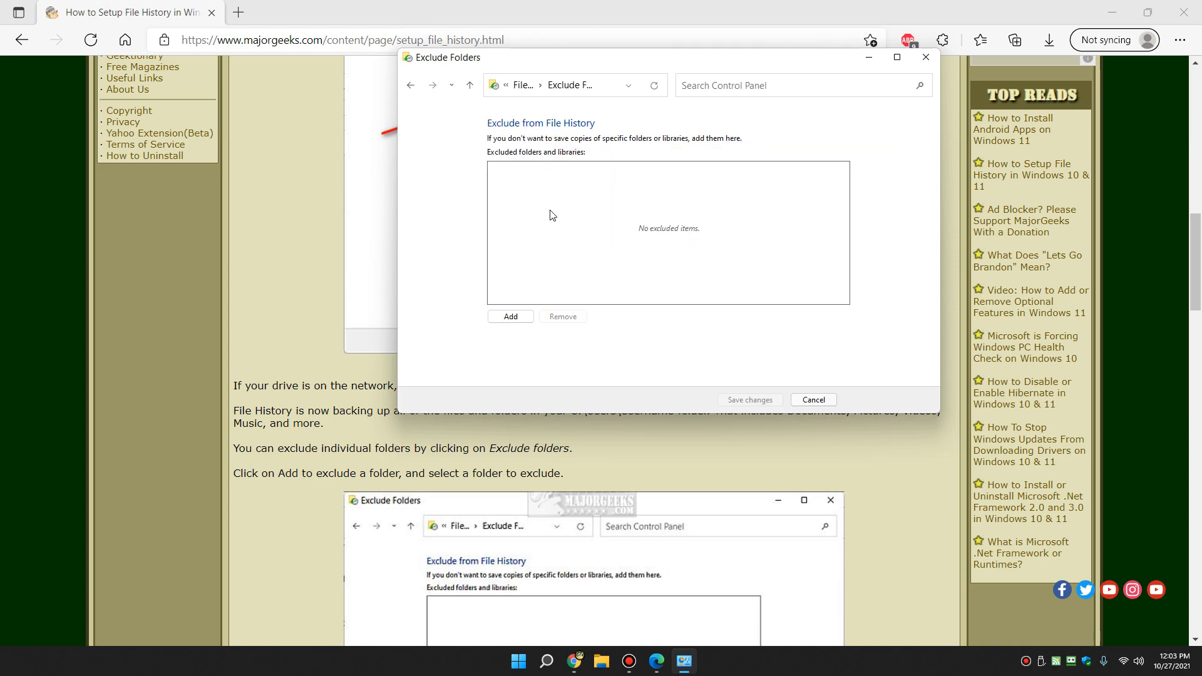
mouse_move(582, 151)
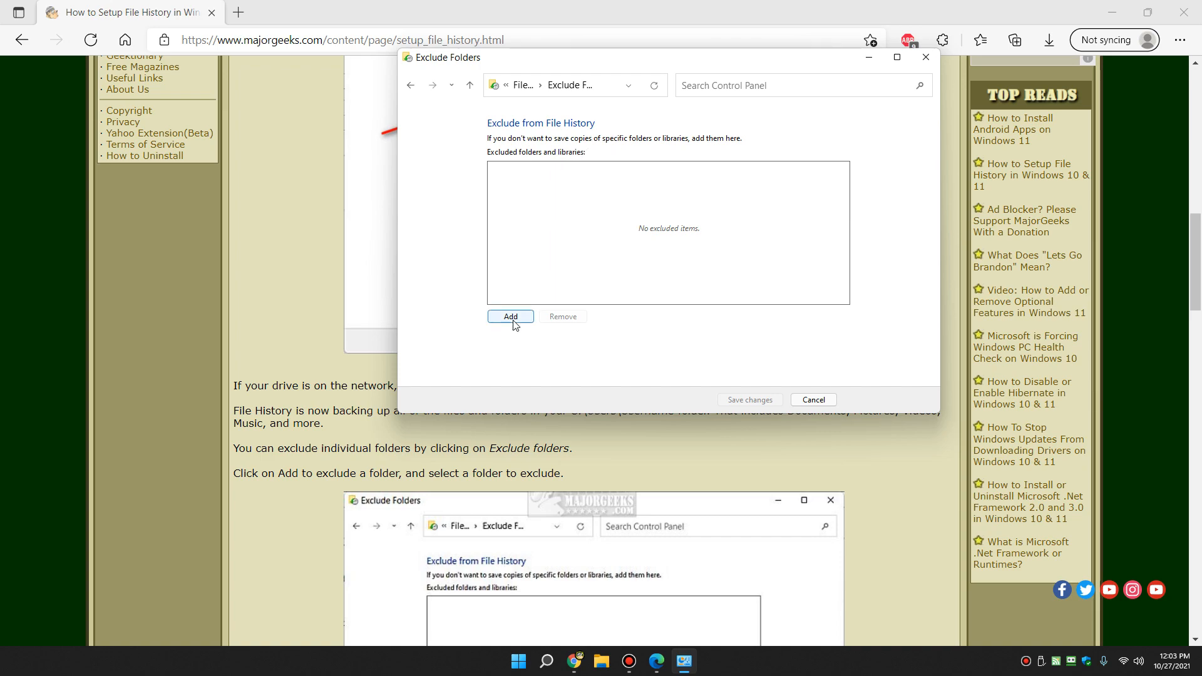
click(509, 317)
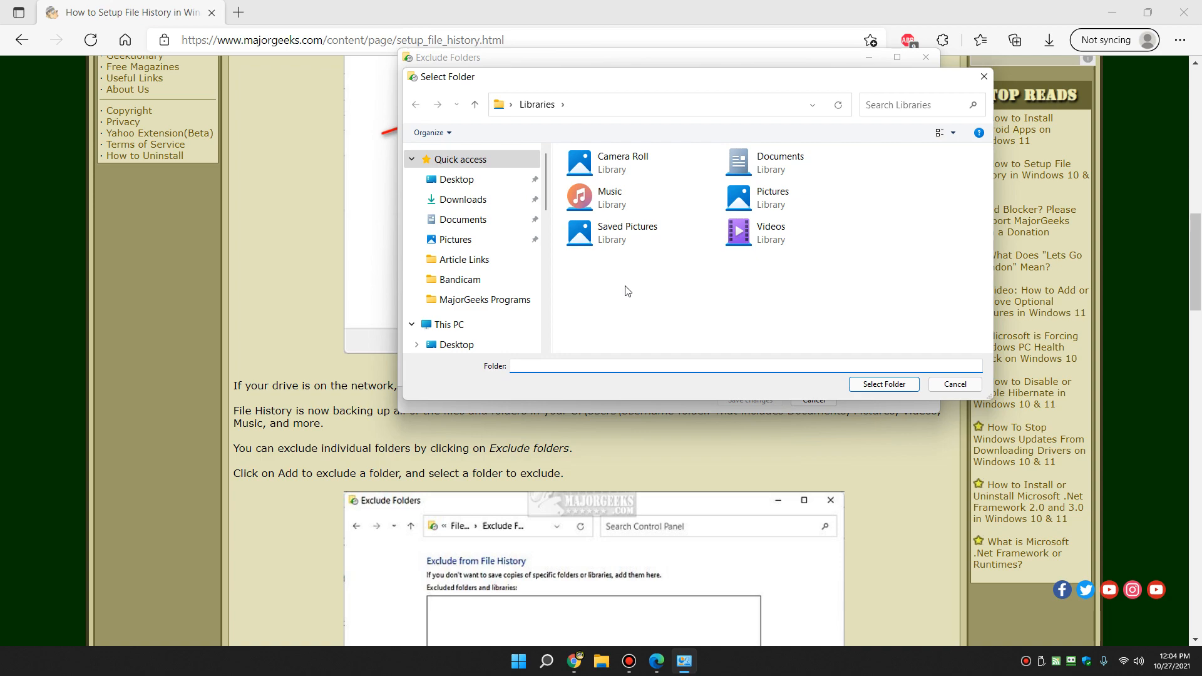
click(610, 197)
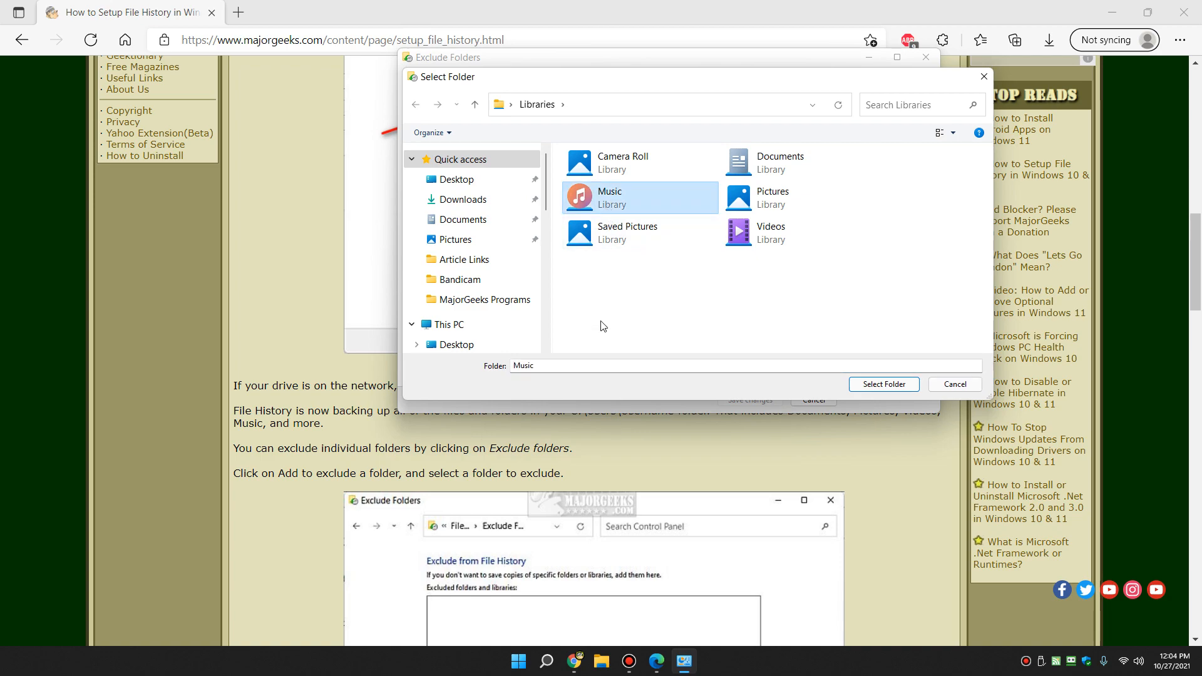
click(883, 384)
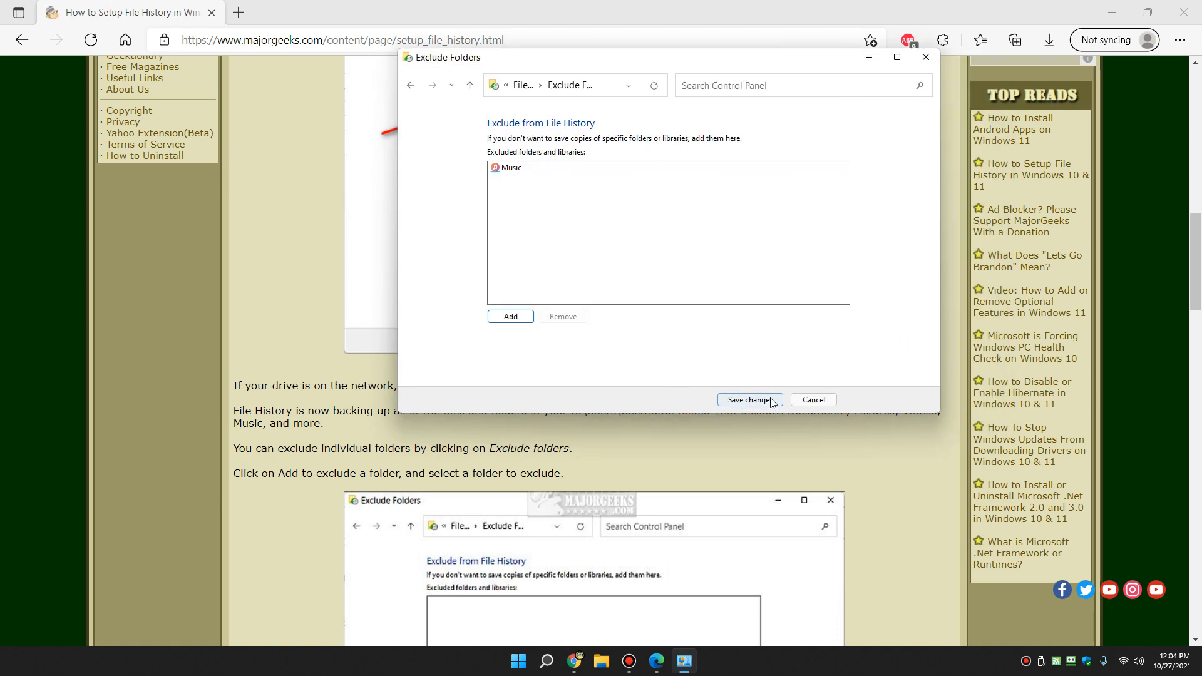
click(749, 399)
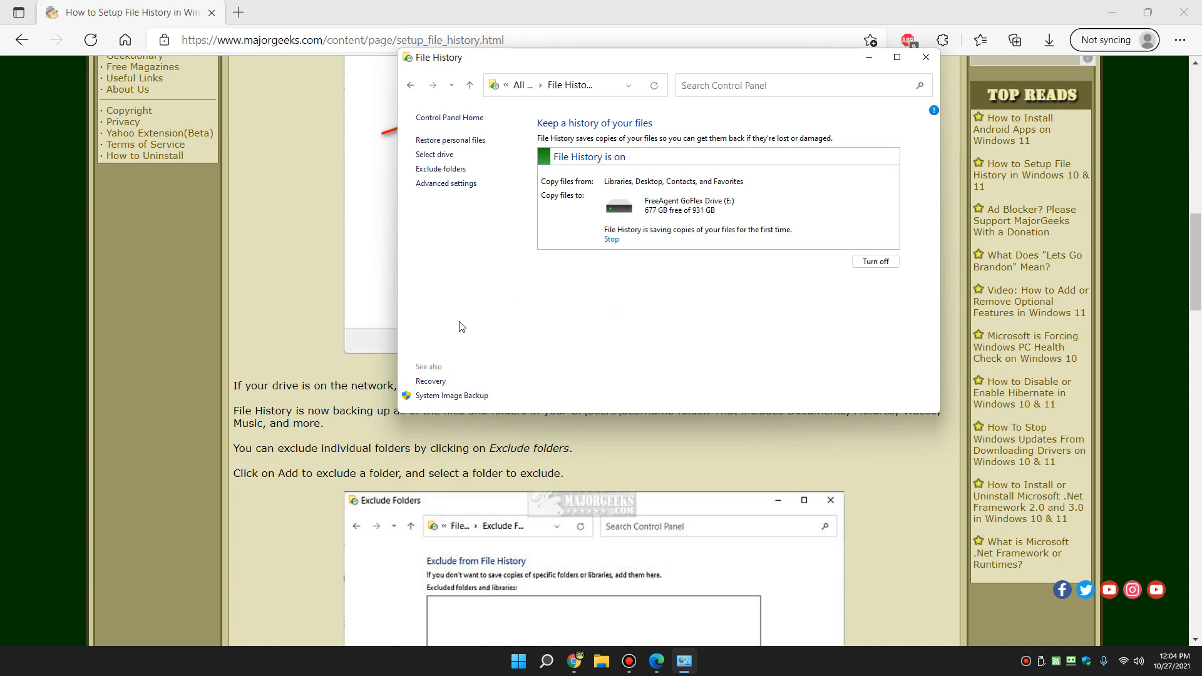
mouse_move(450, 240)
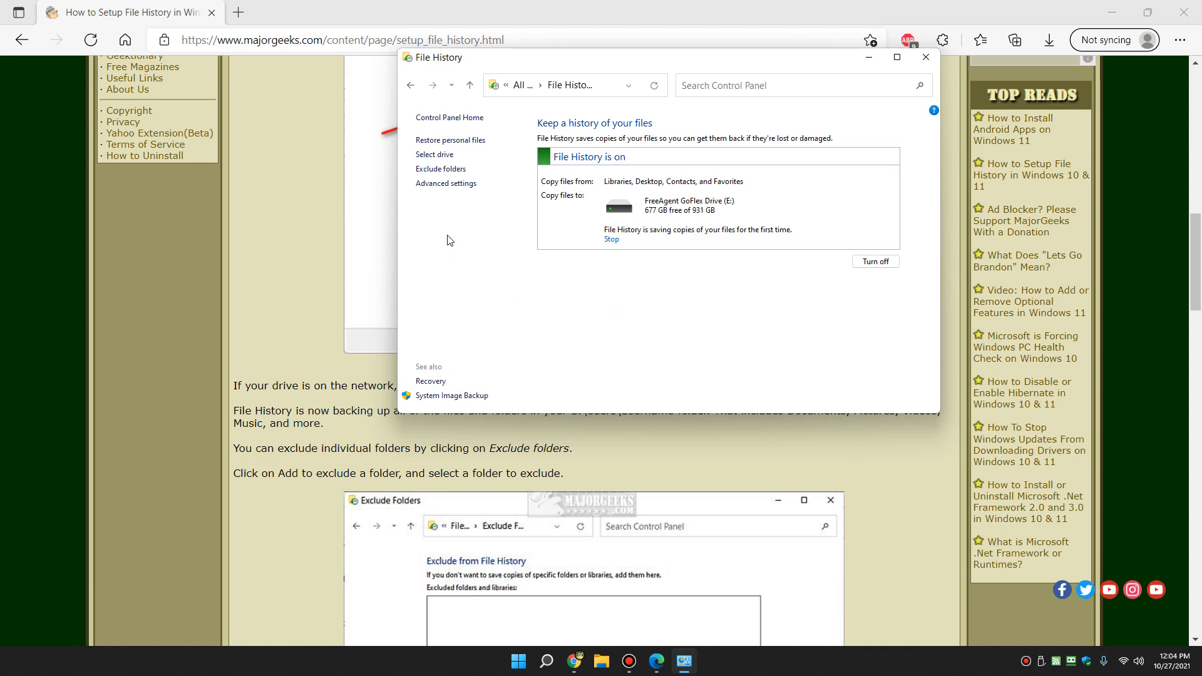
- Go to File History's Advanced settings showing save frequency and version retention
scroll(down, 3)
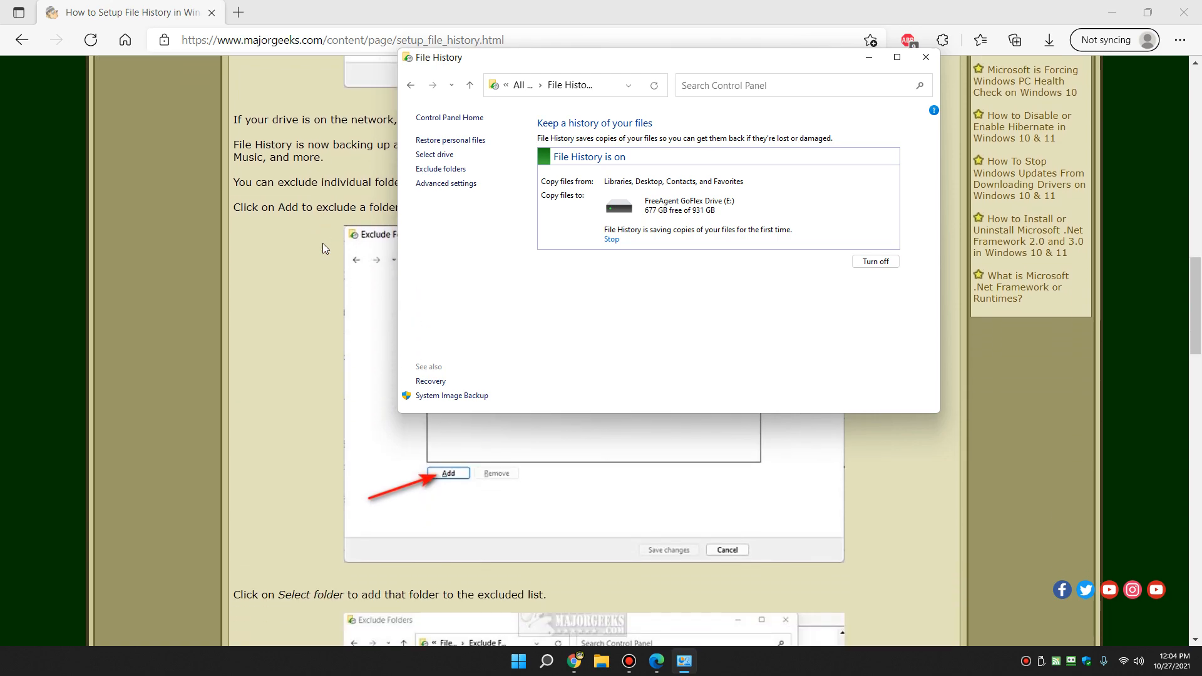
scroll(down, 3)
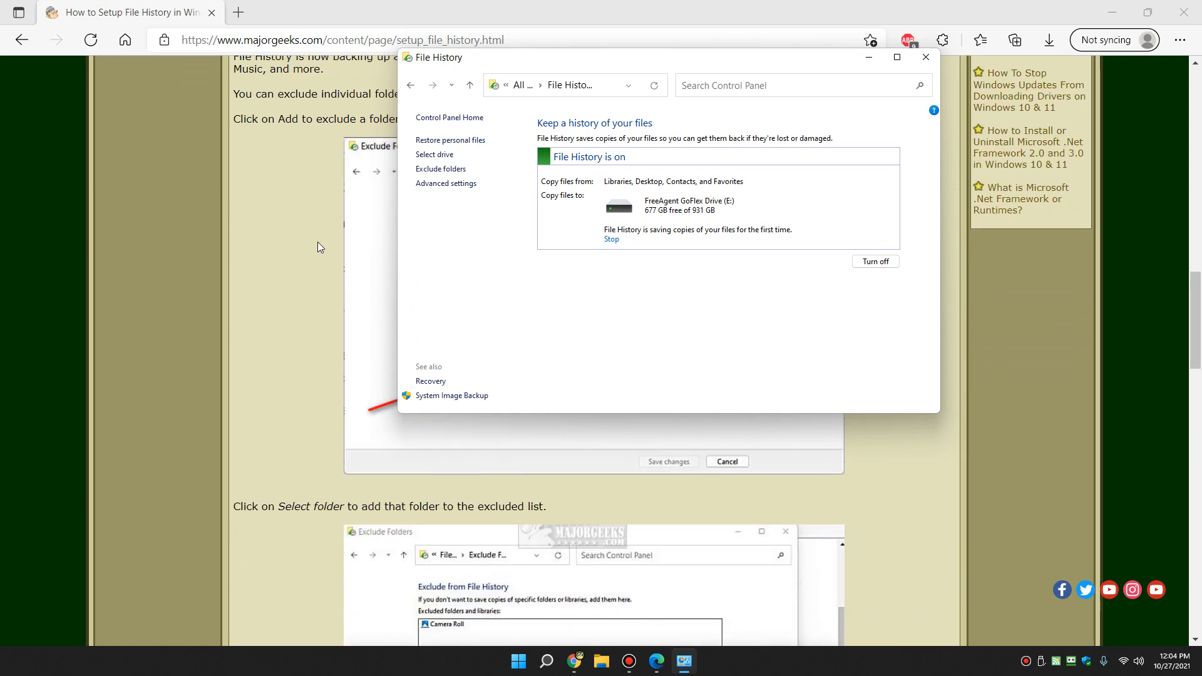
scroll(down, 3)
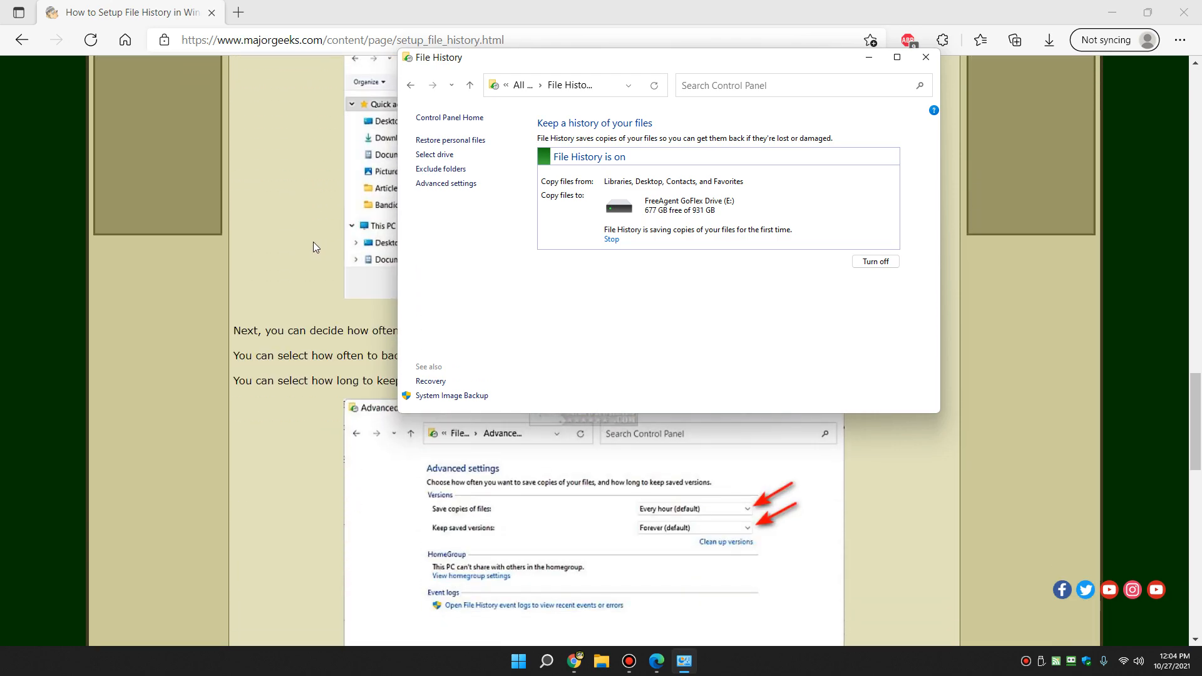
click(446, 183)
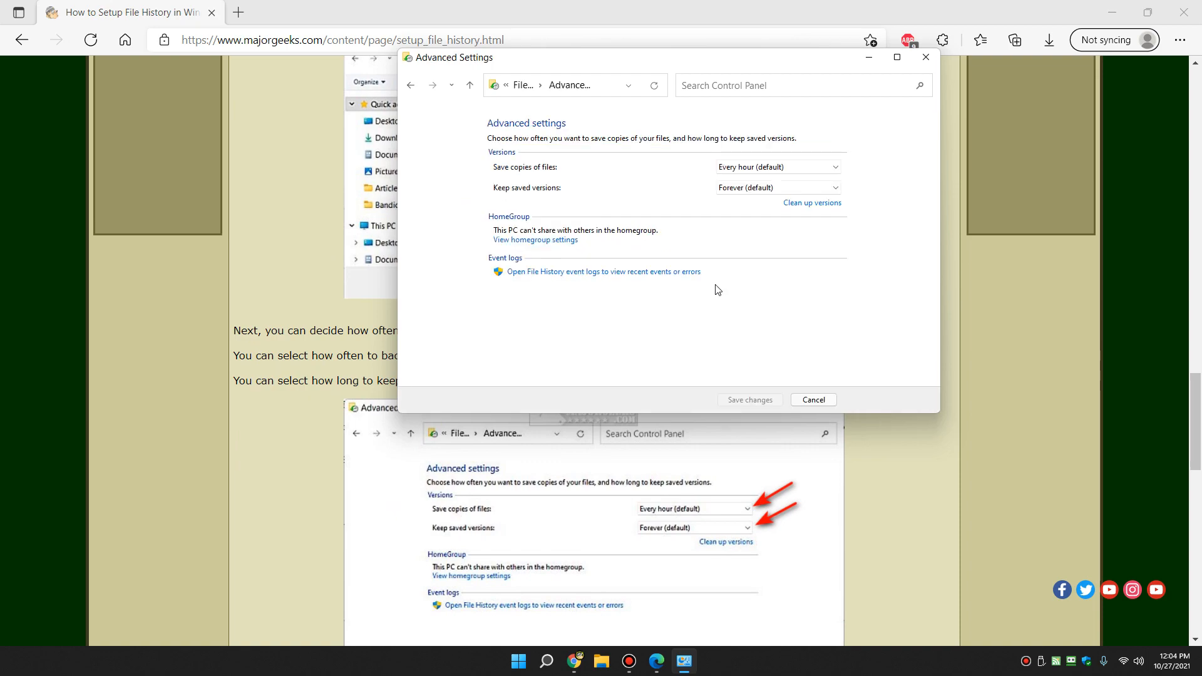
mouse_move(678, 242)
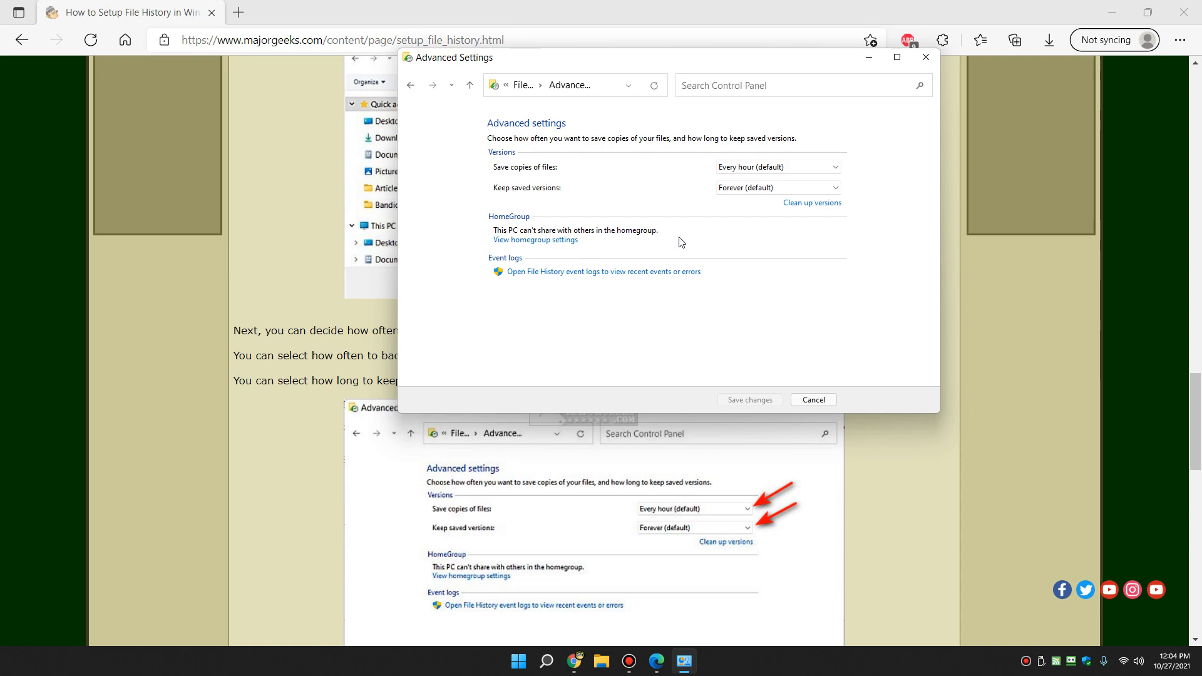
mouse_move(562, 174)
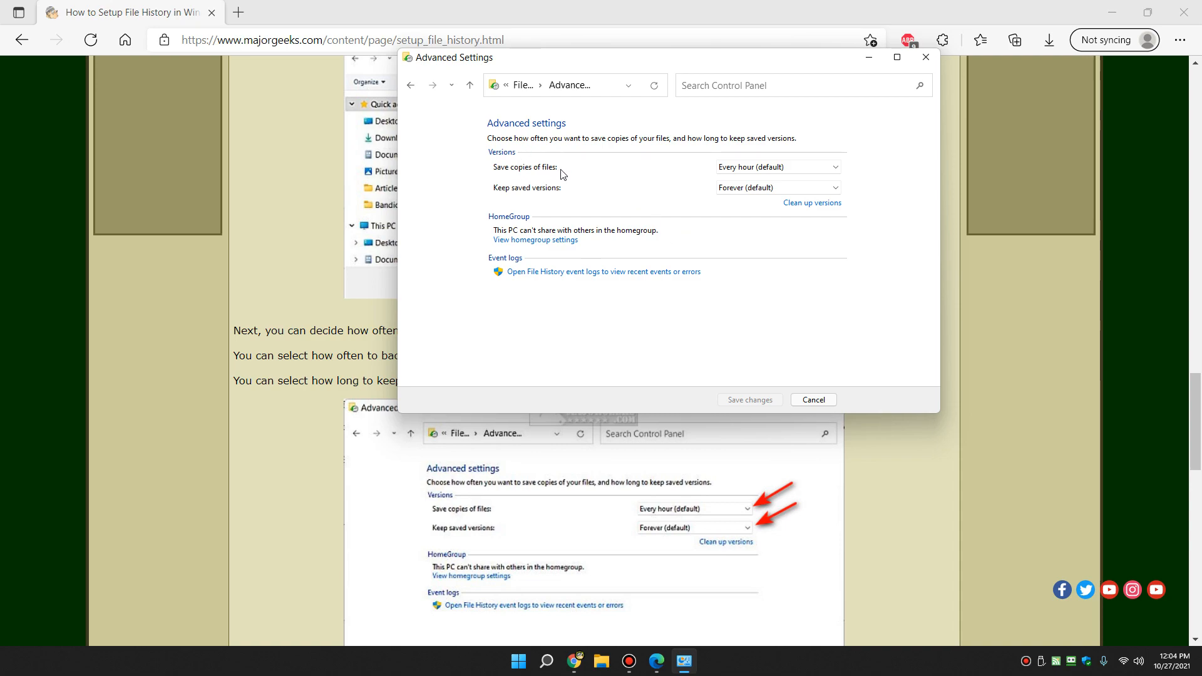
- Review the Save copies of files intervals and keep Every hour (default)
click(775, 167)
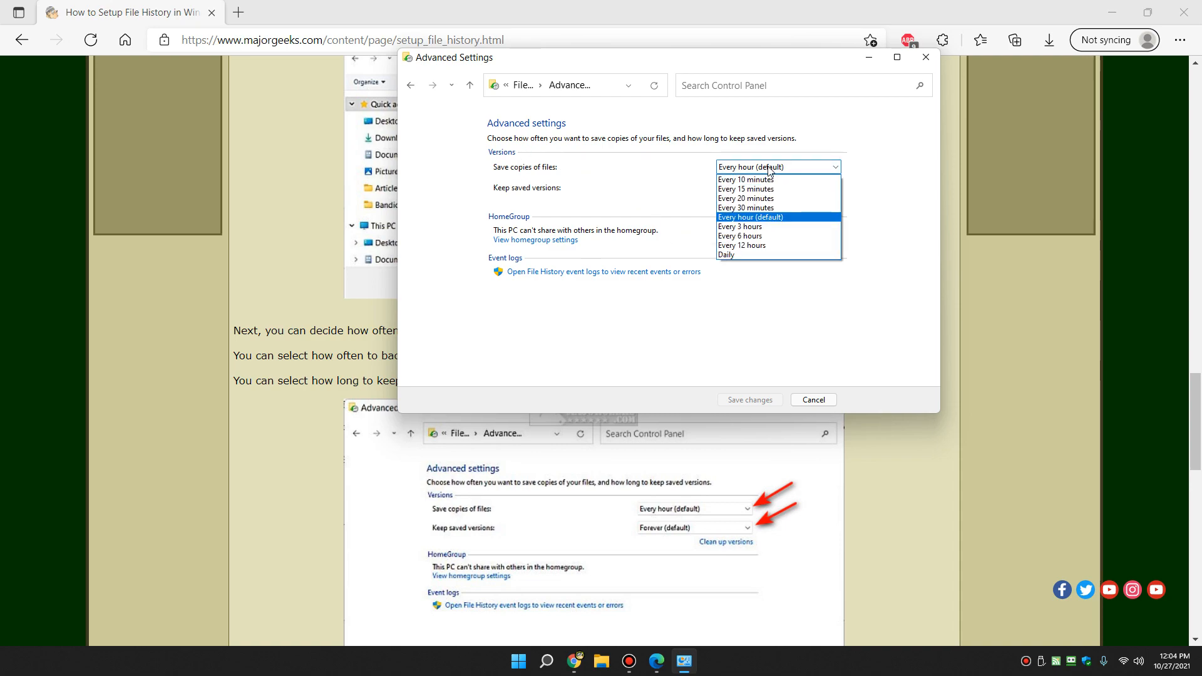
click(776, 167)
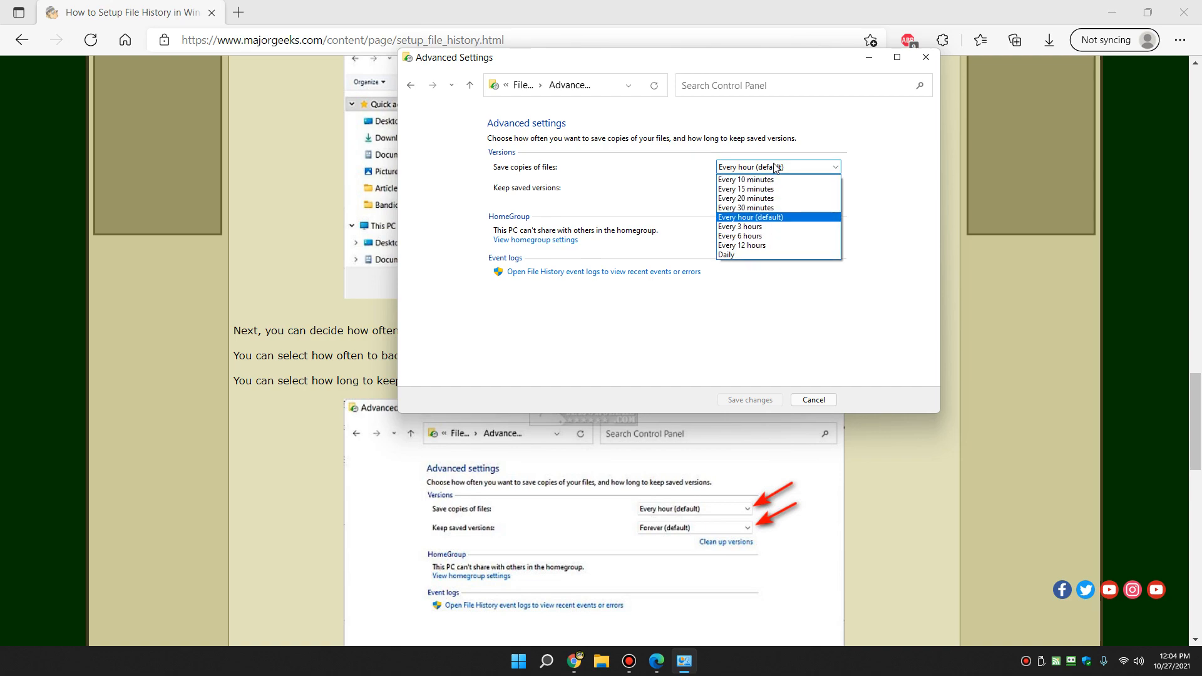
mouse_move(745, 179)
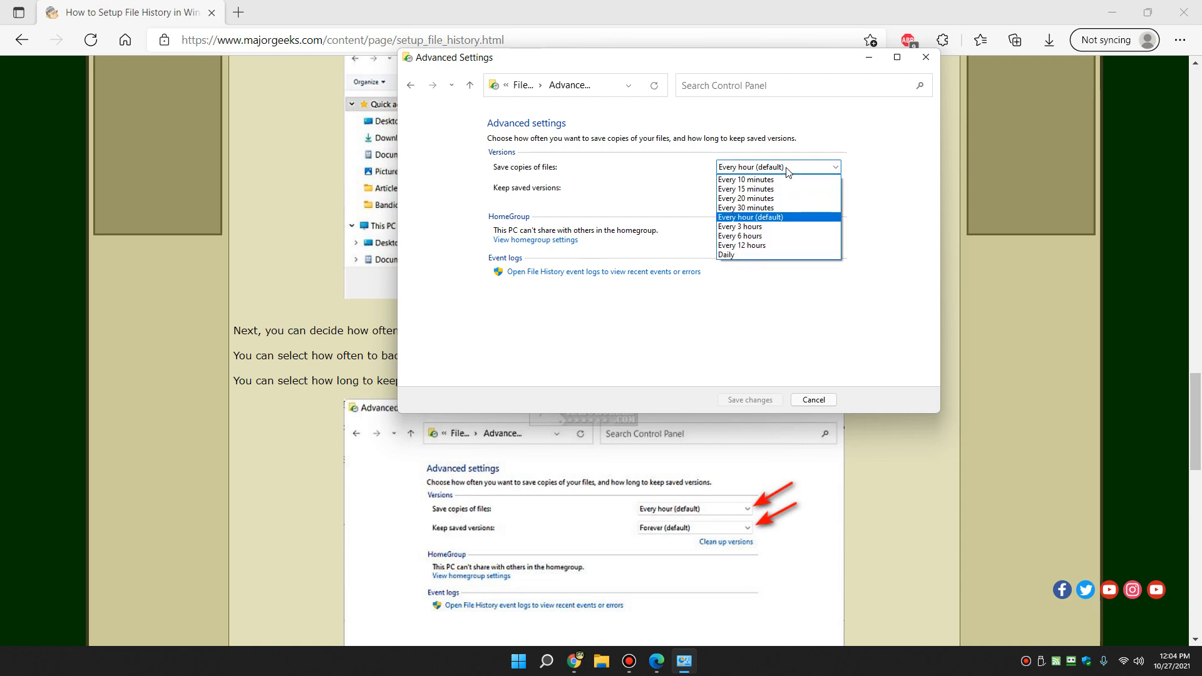
click(750, 216)
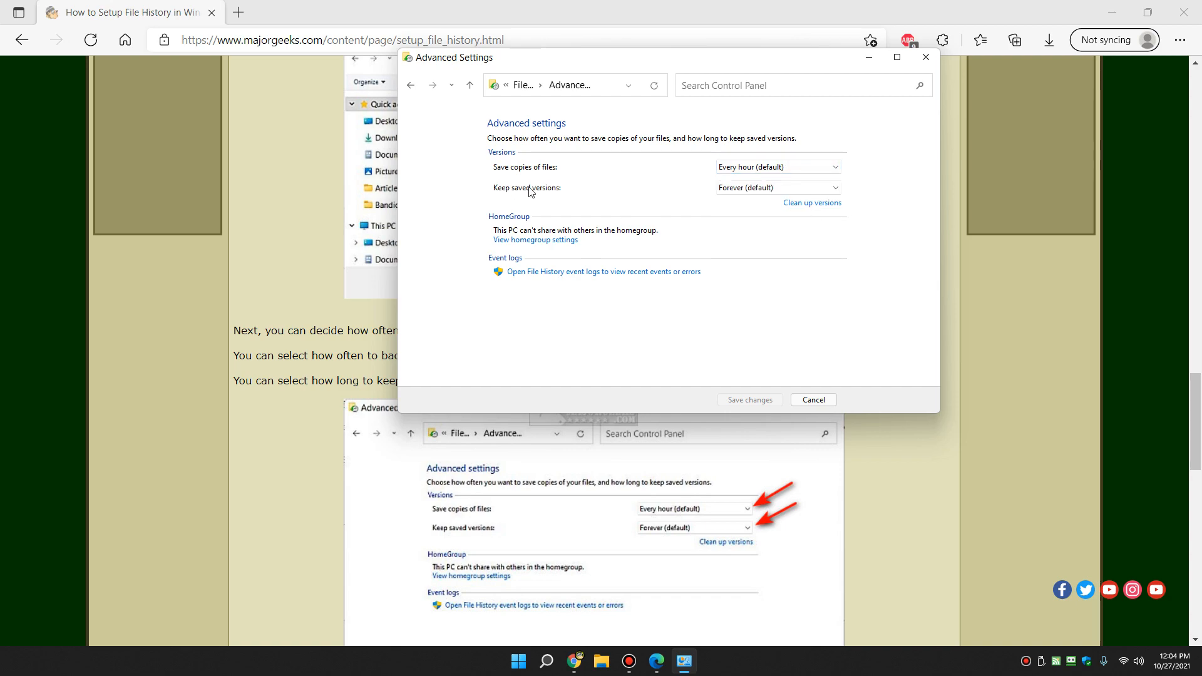
mouse_move(533, 193)
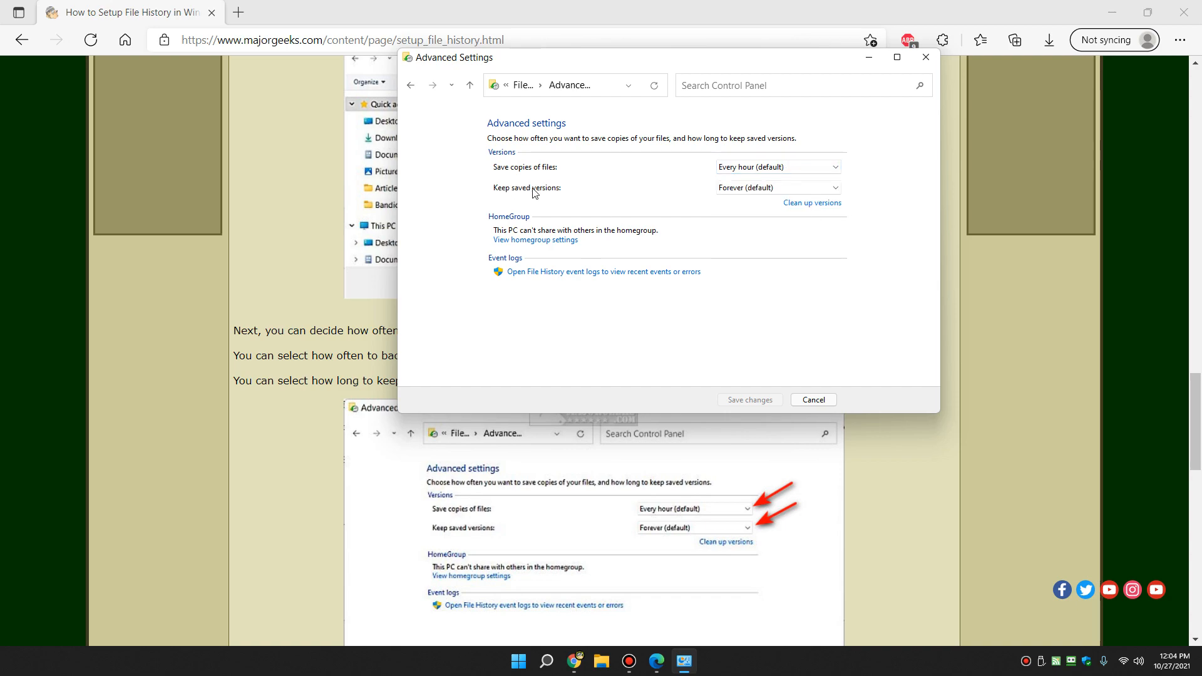
- Review the Keep saved versions options and leave Forever (default)
click(776, 188)
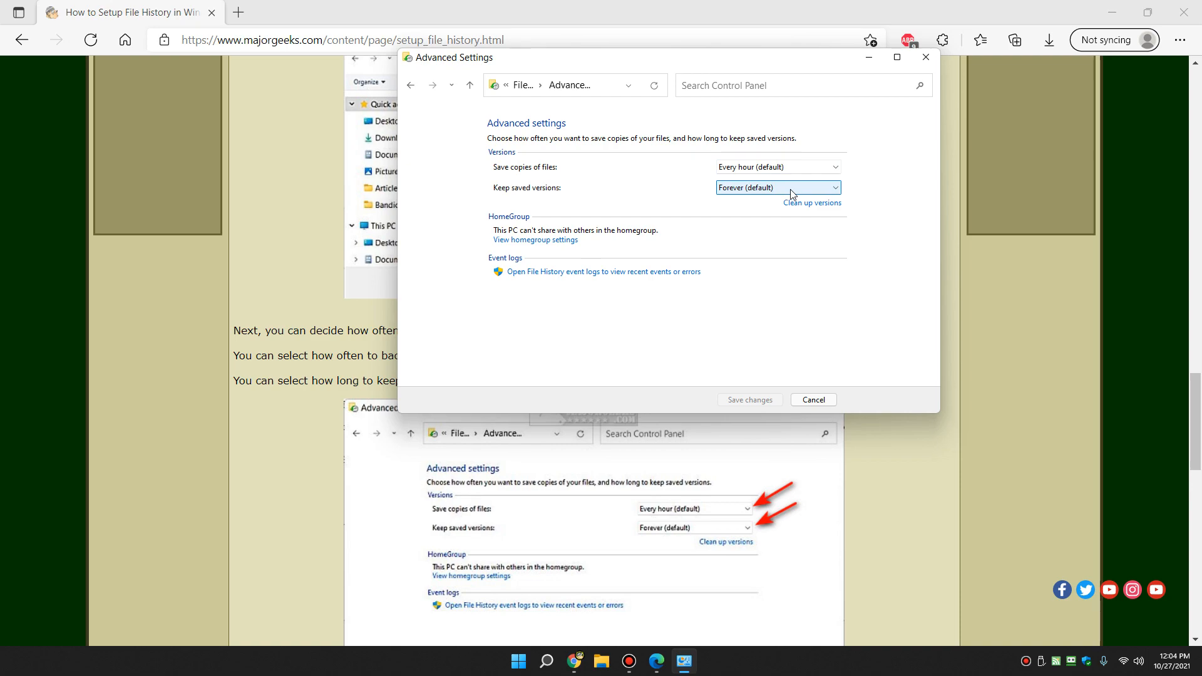
click(776, 188)
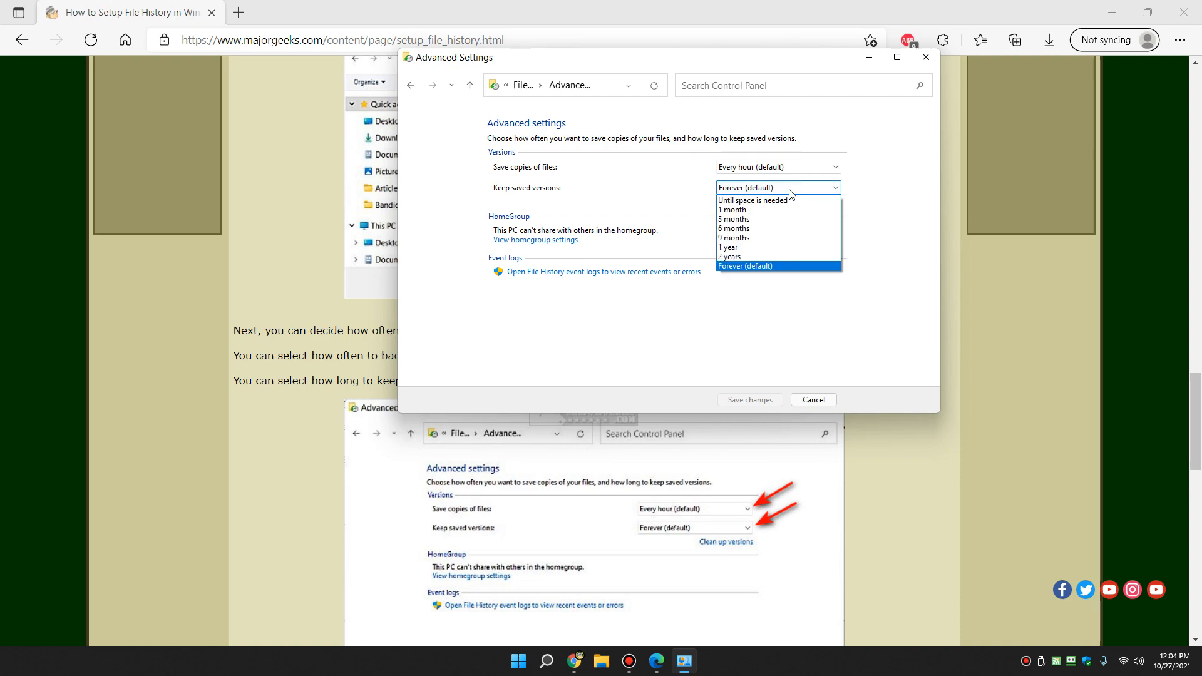
mouse_move(777, 200)
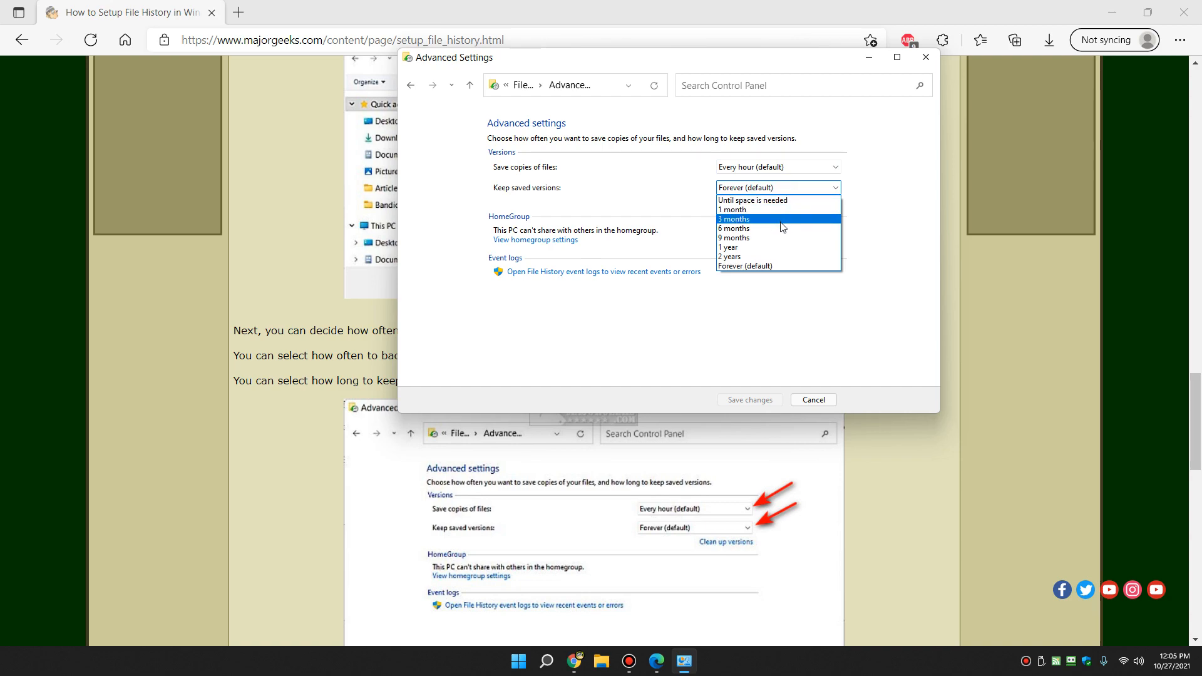
mouse_move(758, 238)
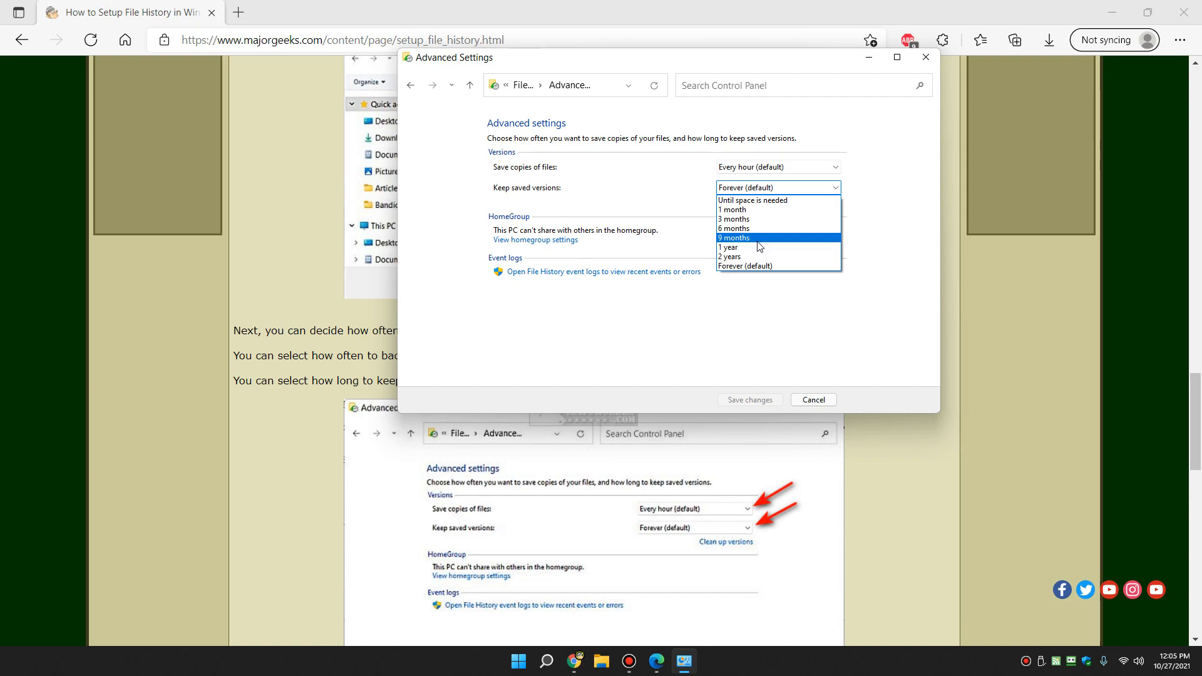
mouse_move(629, 198)
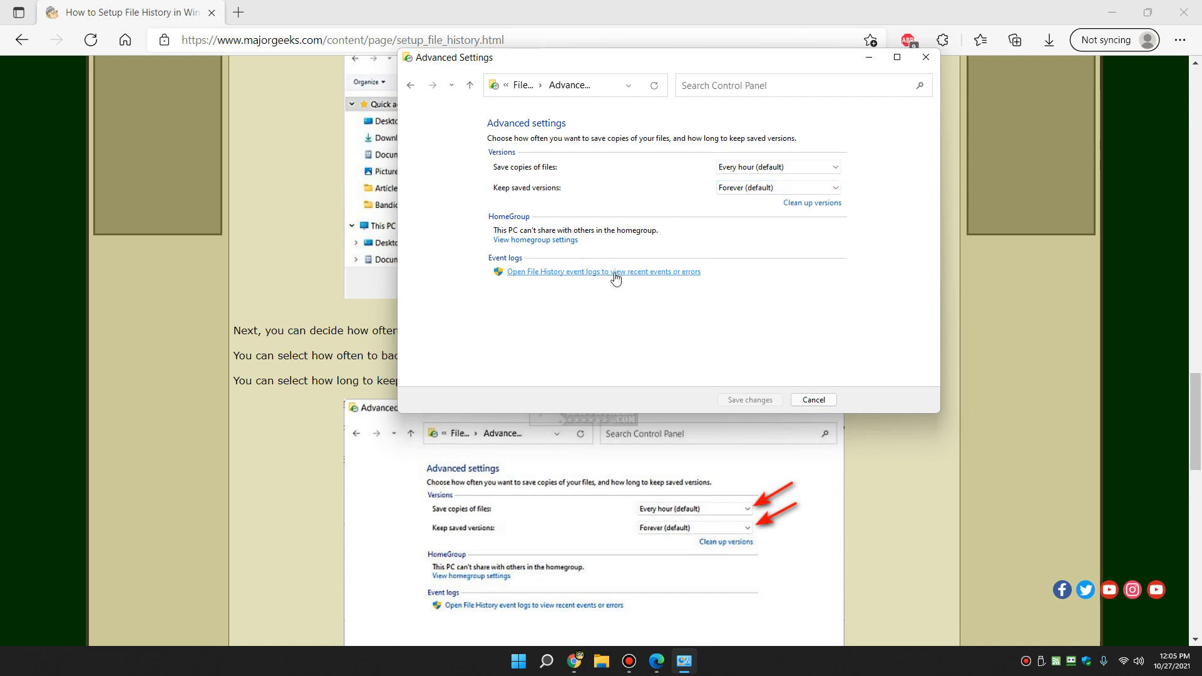
mouse_move(602, 278)
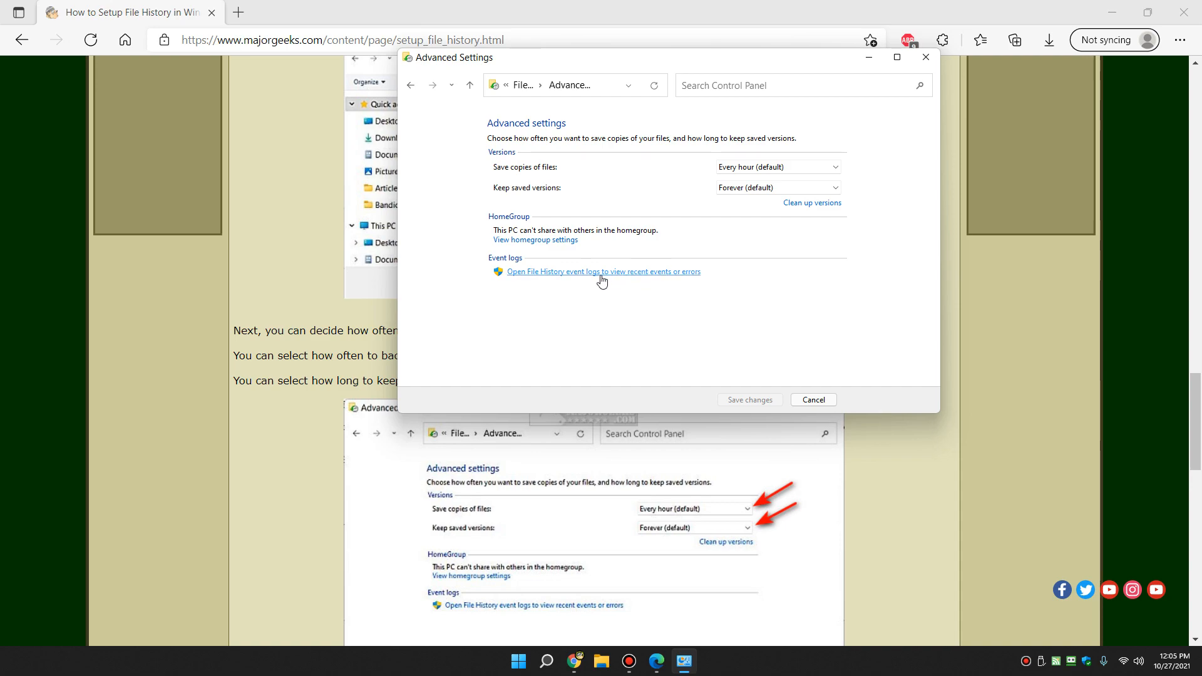
click(602, 272)
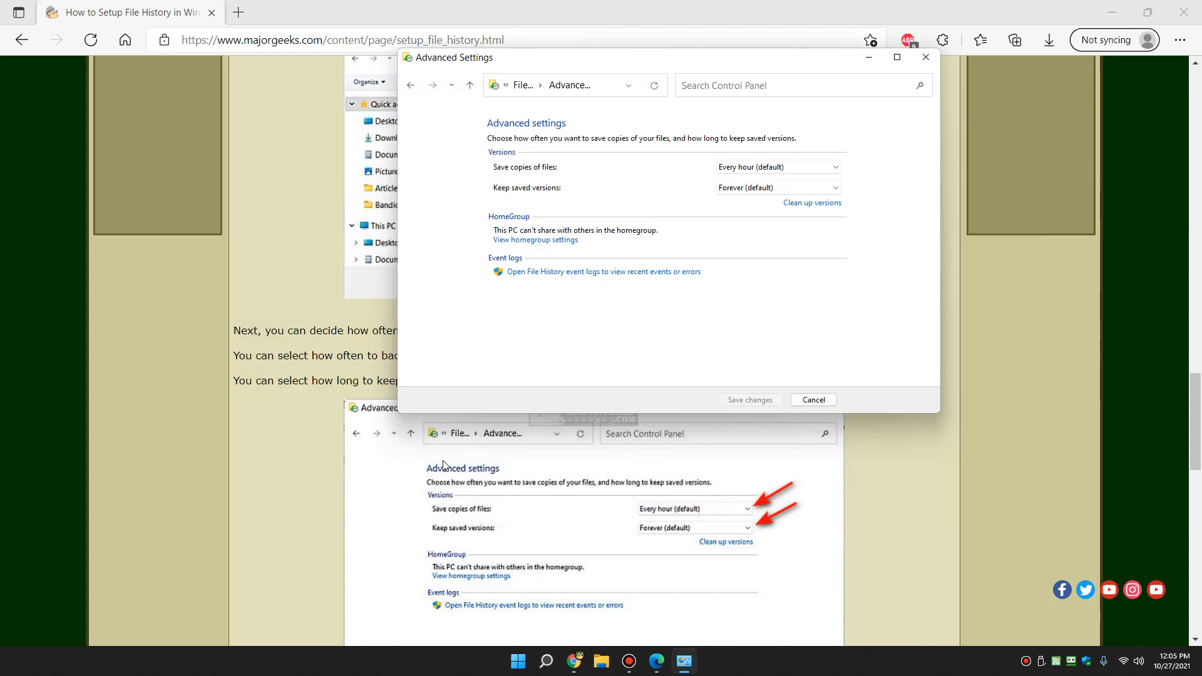
scroll(down, 3)
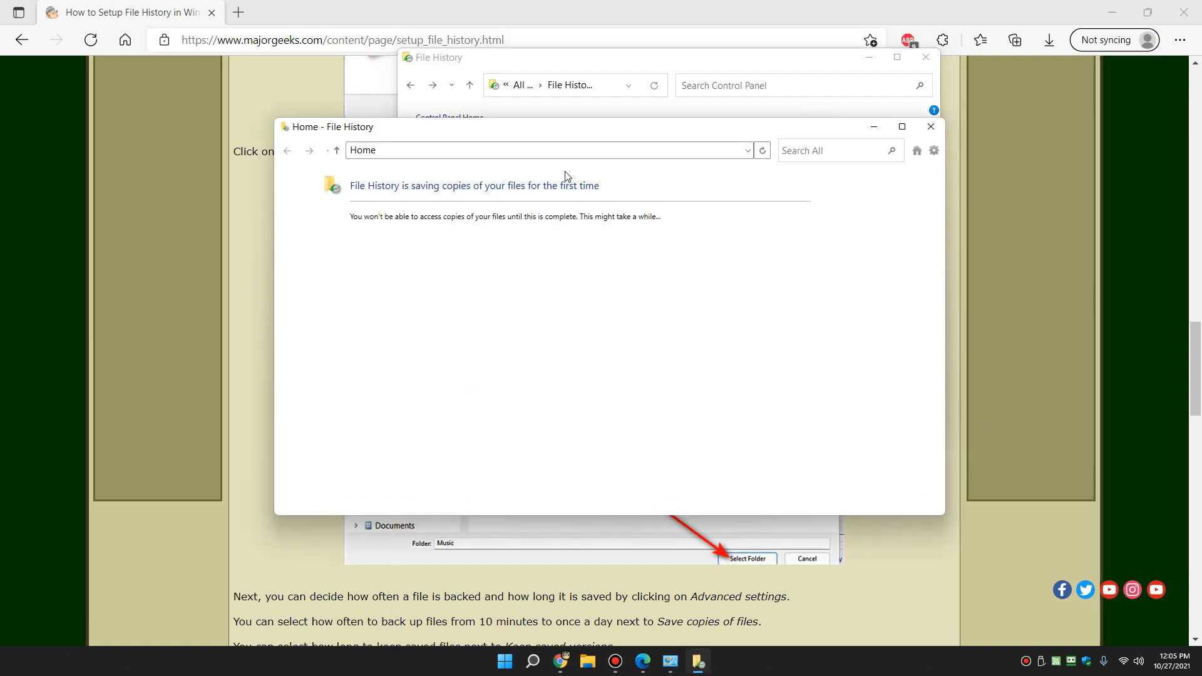
mouse_move(598, 222)
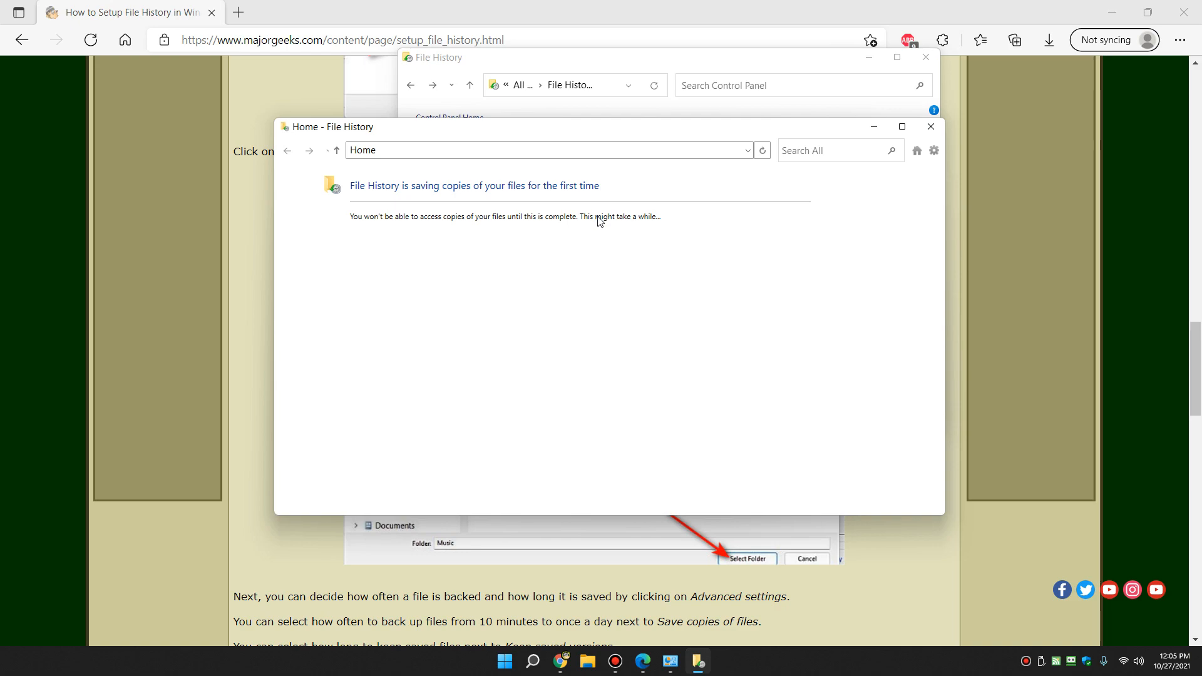
mouse_move(535, 245)
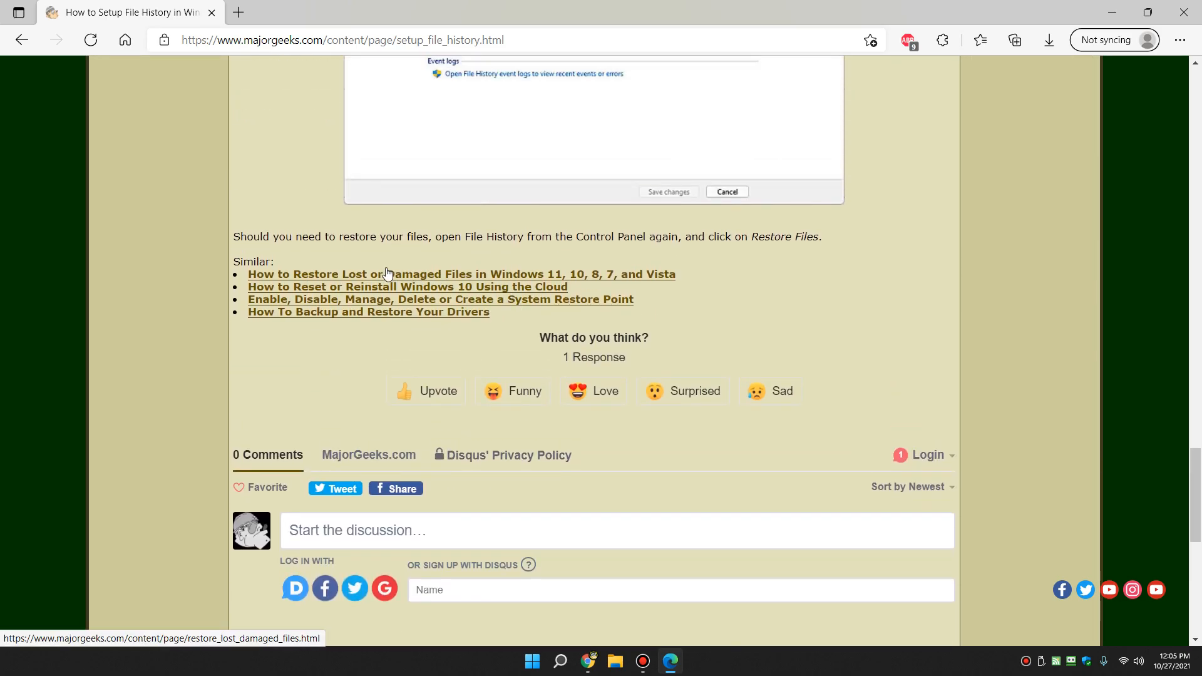
mouse_move(383, 292)
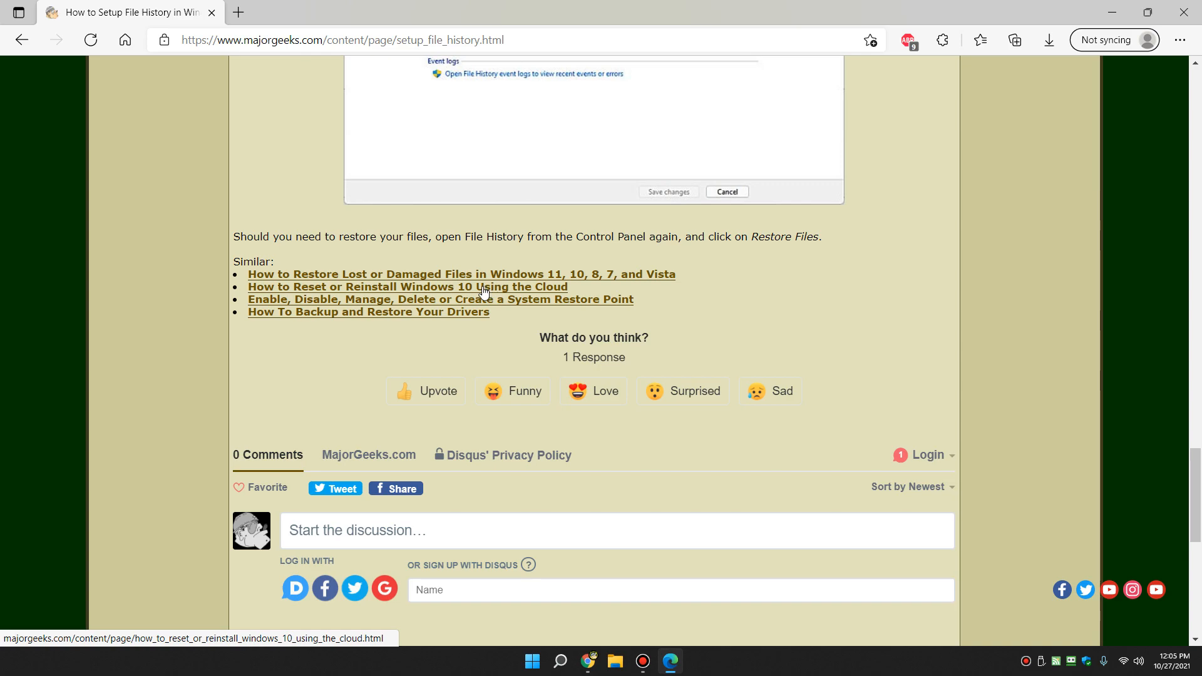
mouse_move(691, 312)
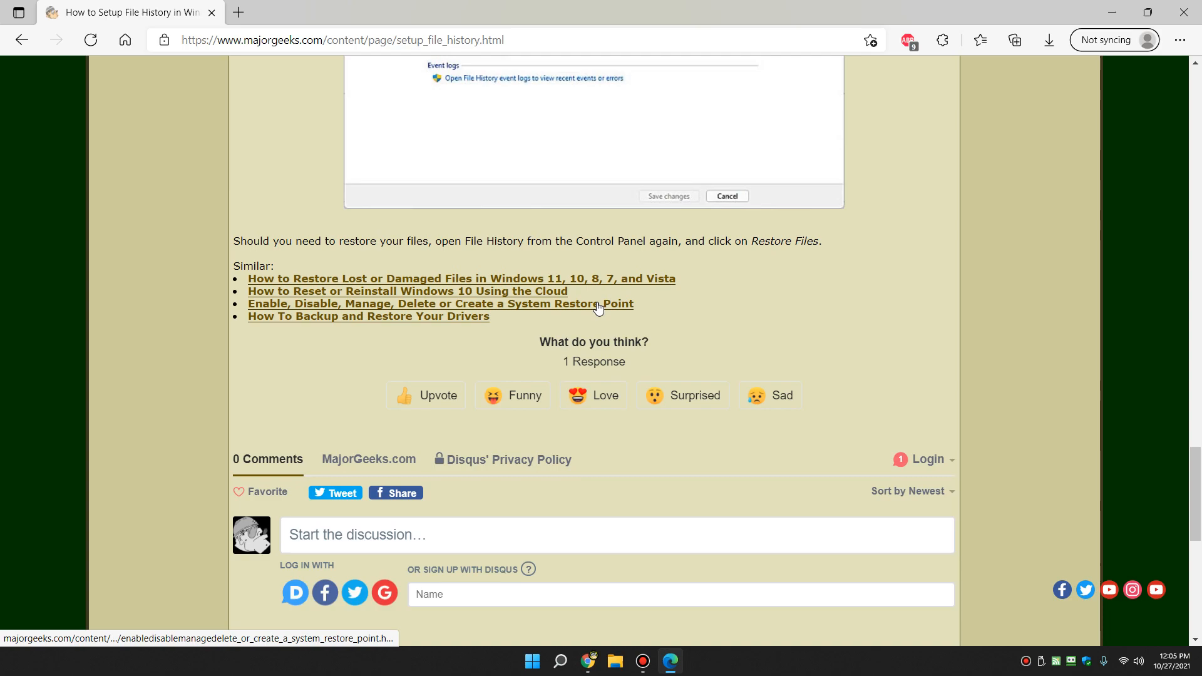
- Scroll the MajorGeeks File History article toward its restore instructions and similar links
scroll(down, 3)
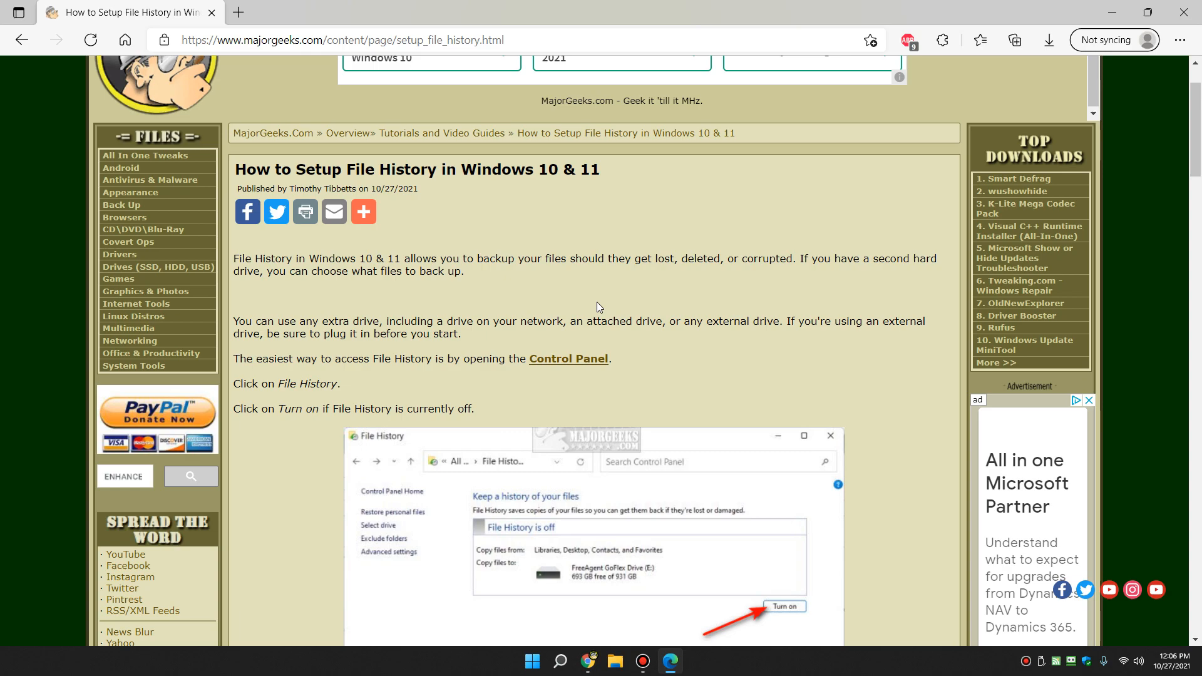
mouse_move(744, 289)
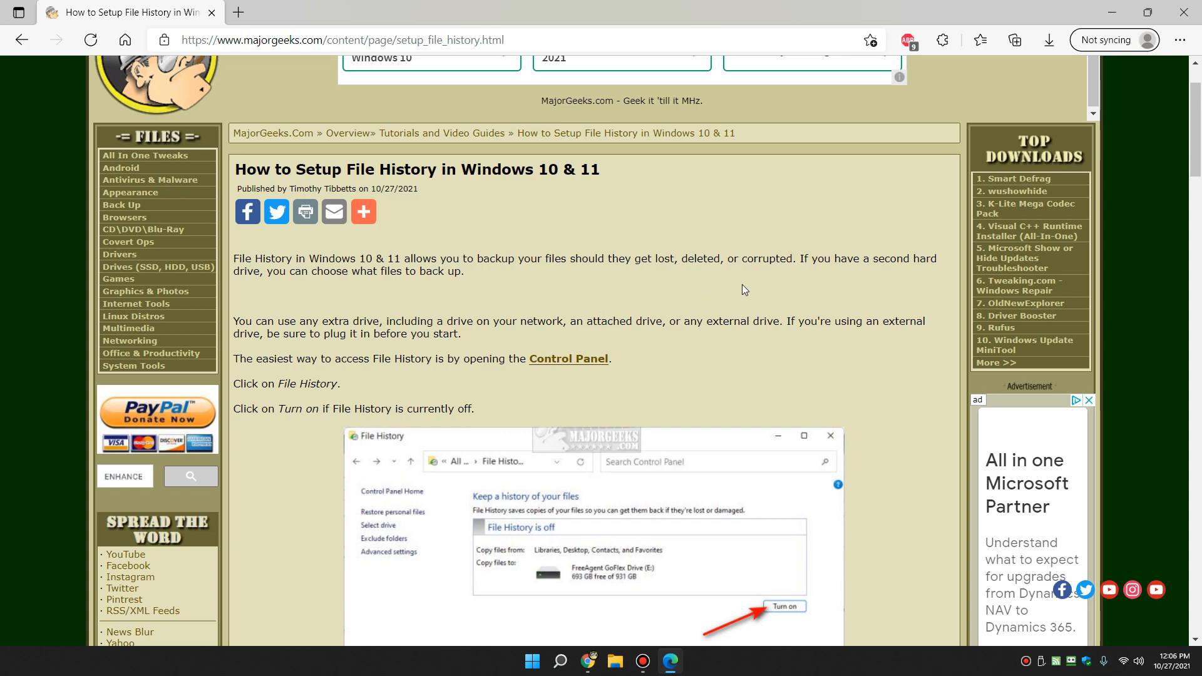
mouse_move(738, 281)
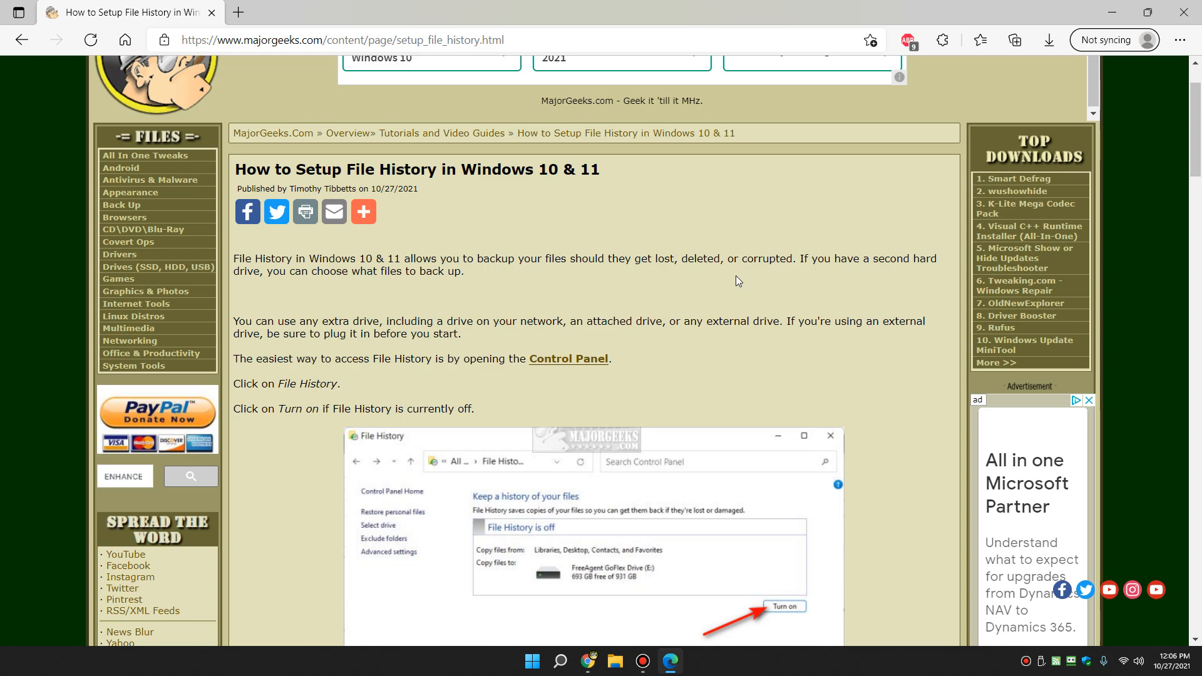
mouse_move(651, 292)
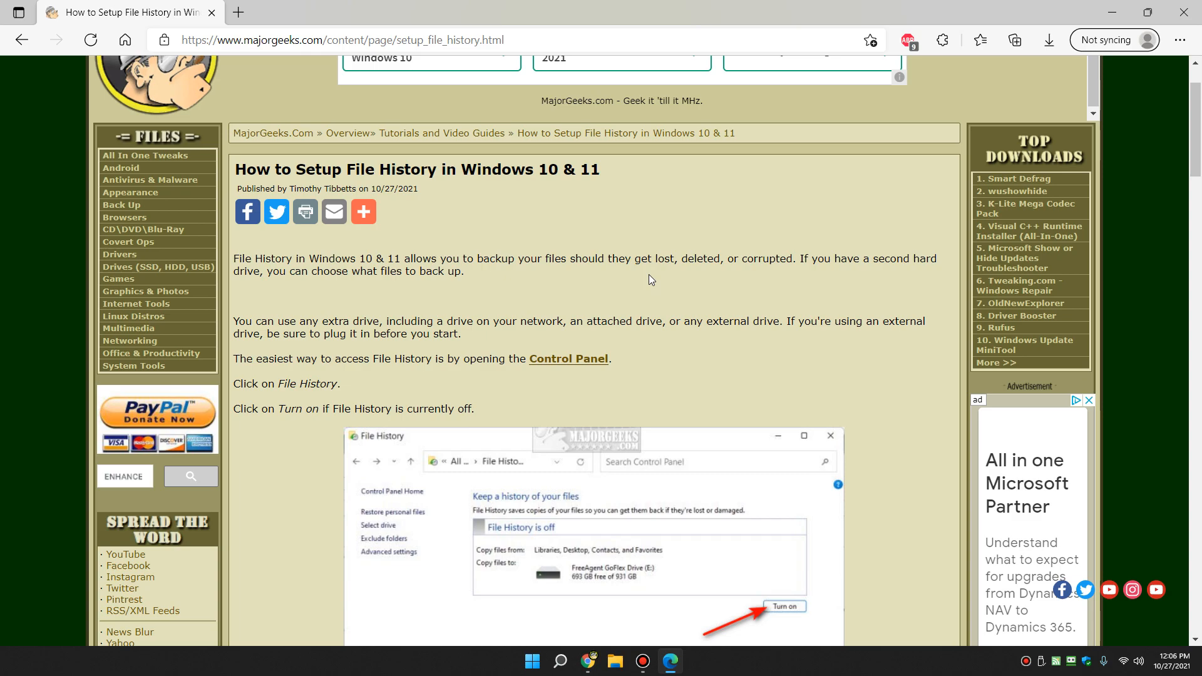
mouse_move(560, 299)
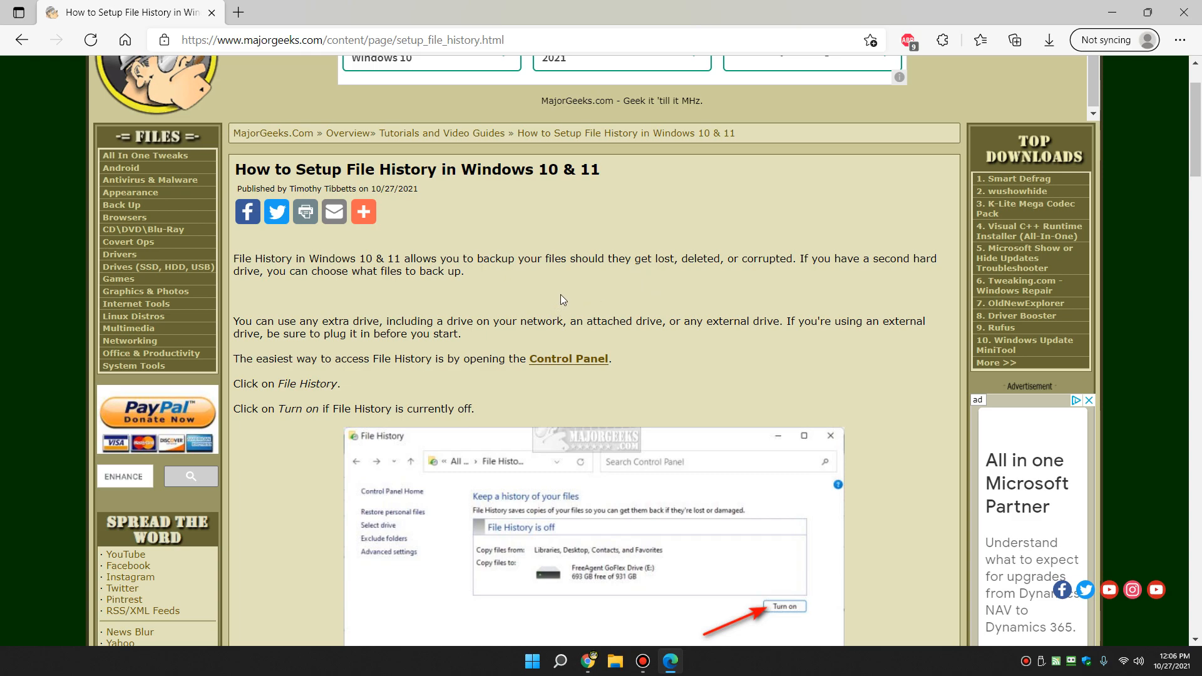
mouse_move(563, 302)
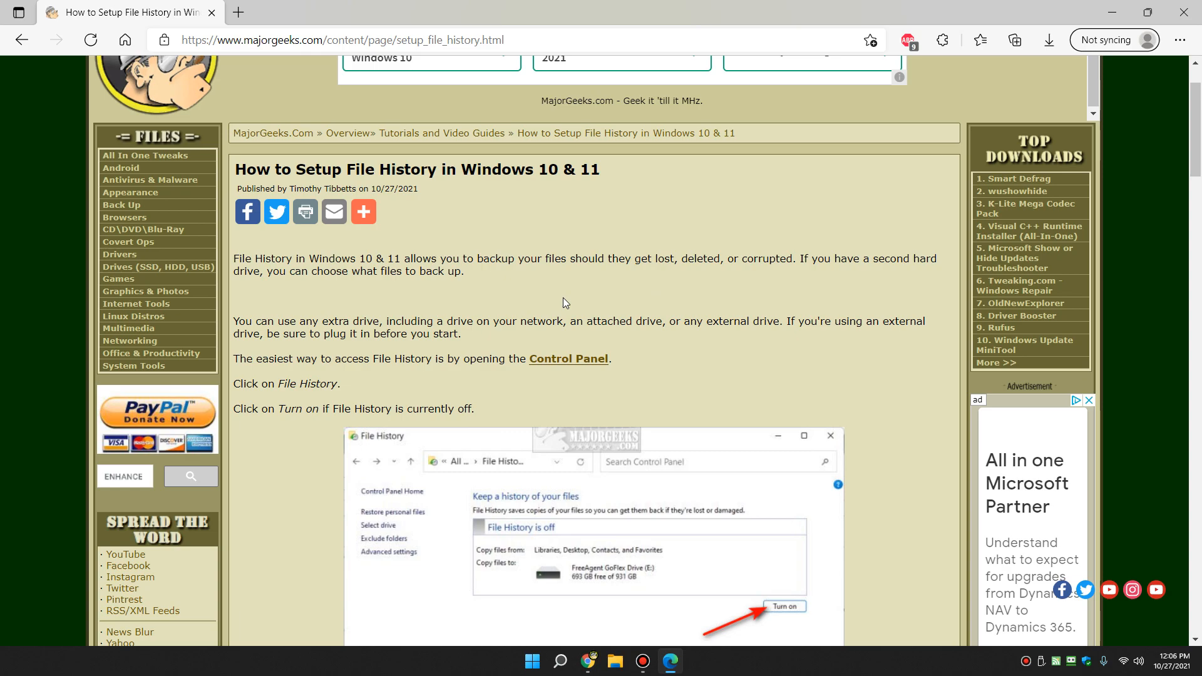
mouse_move(640, 239)
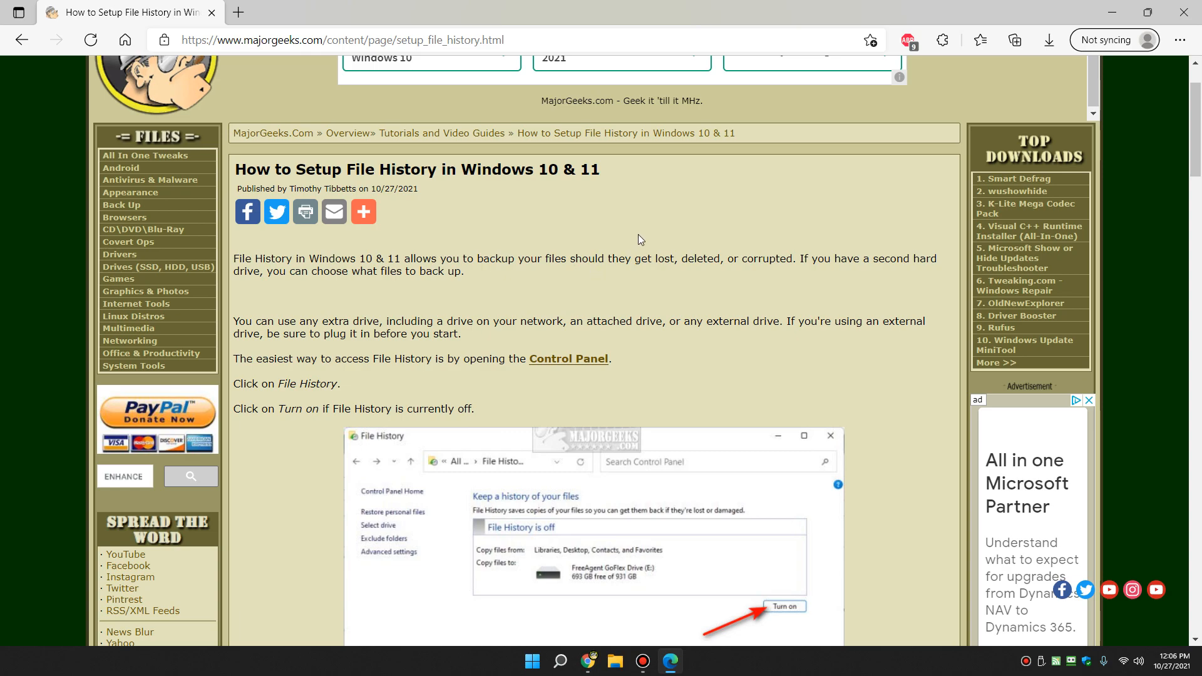
mouse_move(614, 259)
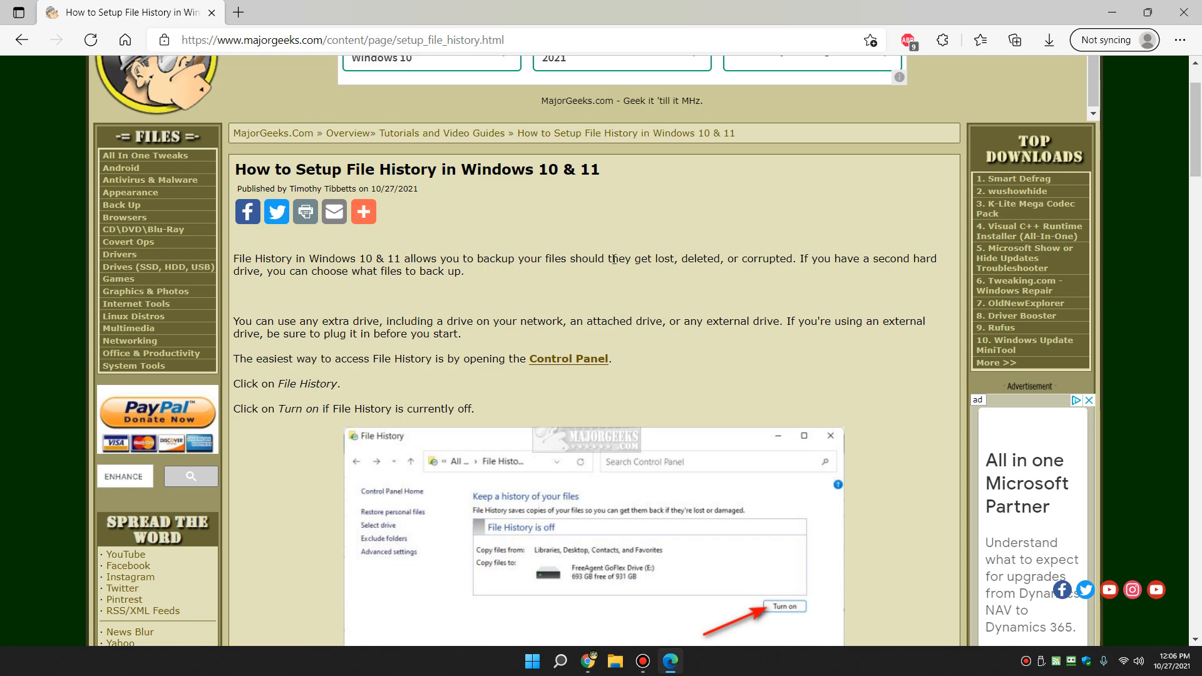
mouse_move(569, 365)
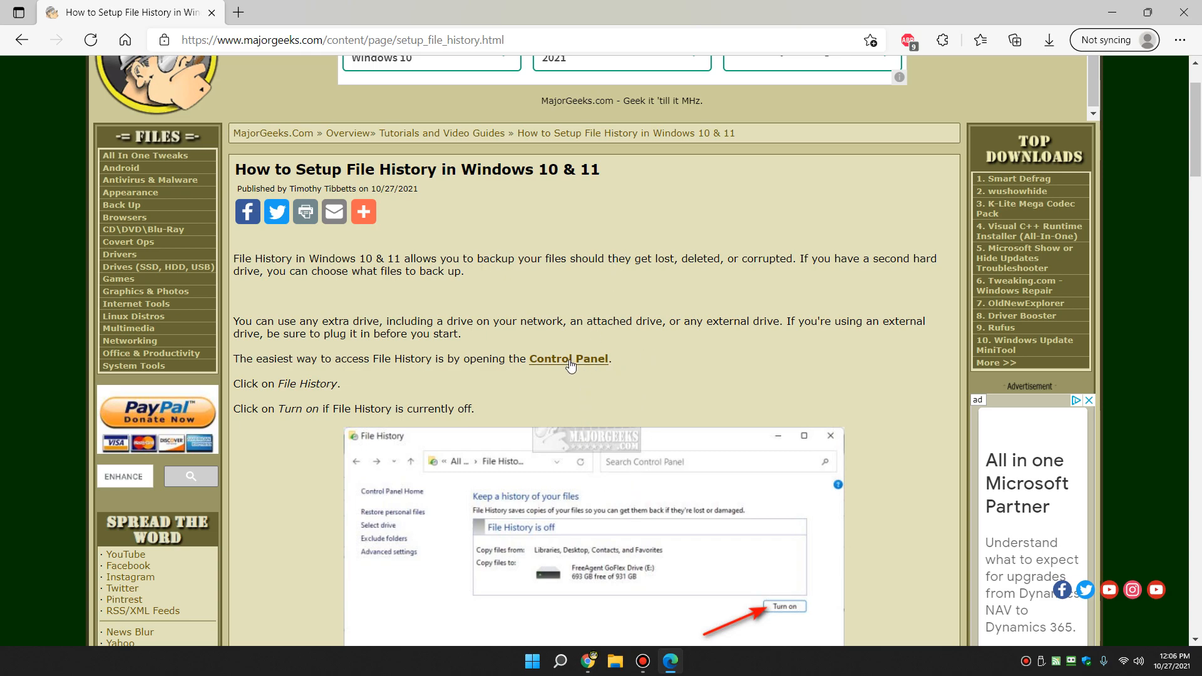
mouse_move(590, 286)
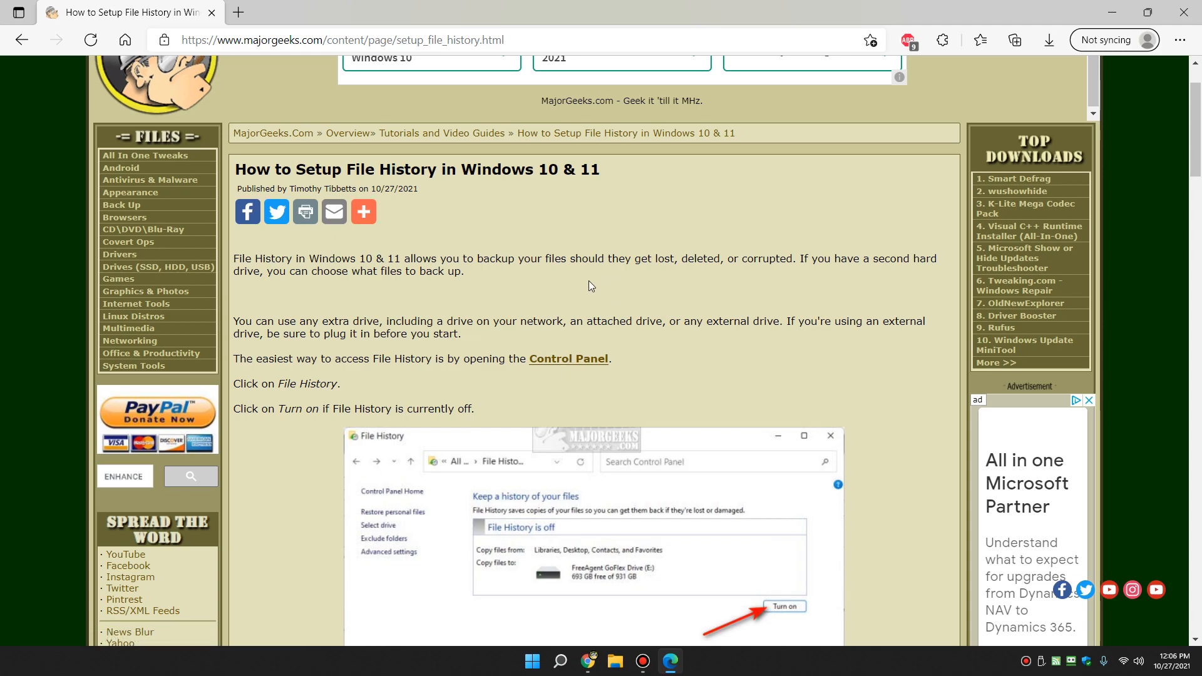
mouse_move(726, 236)
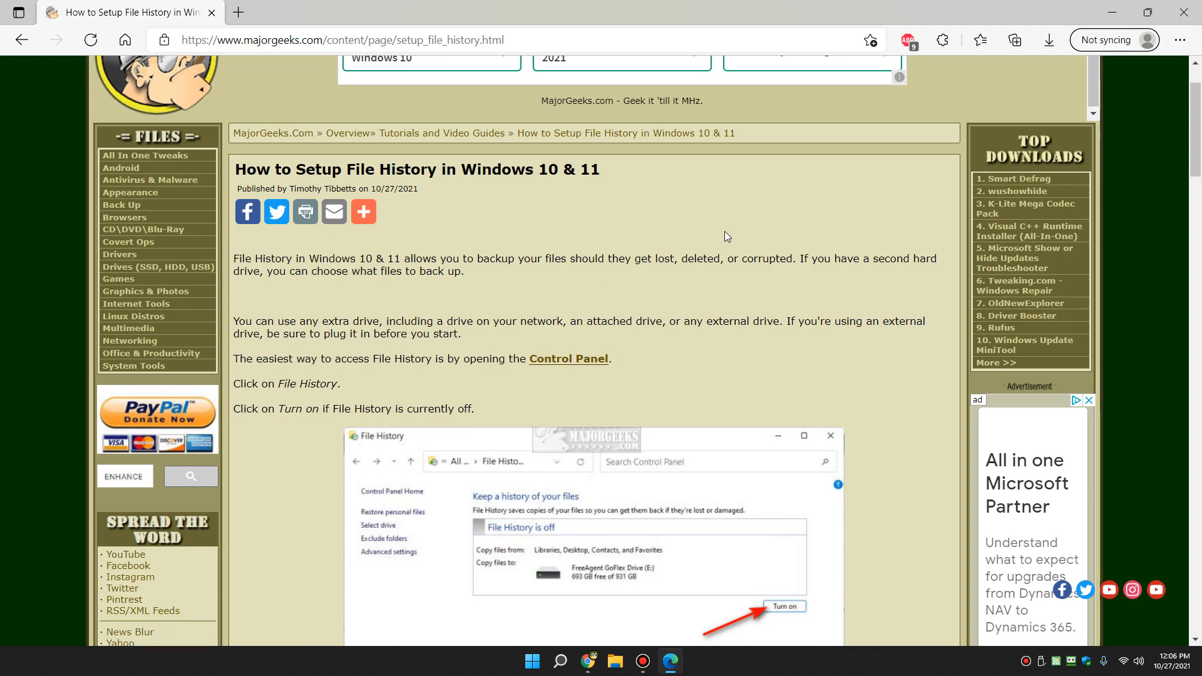
mouse_move(1060, 237)
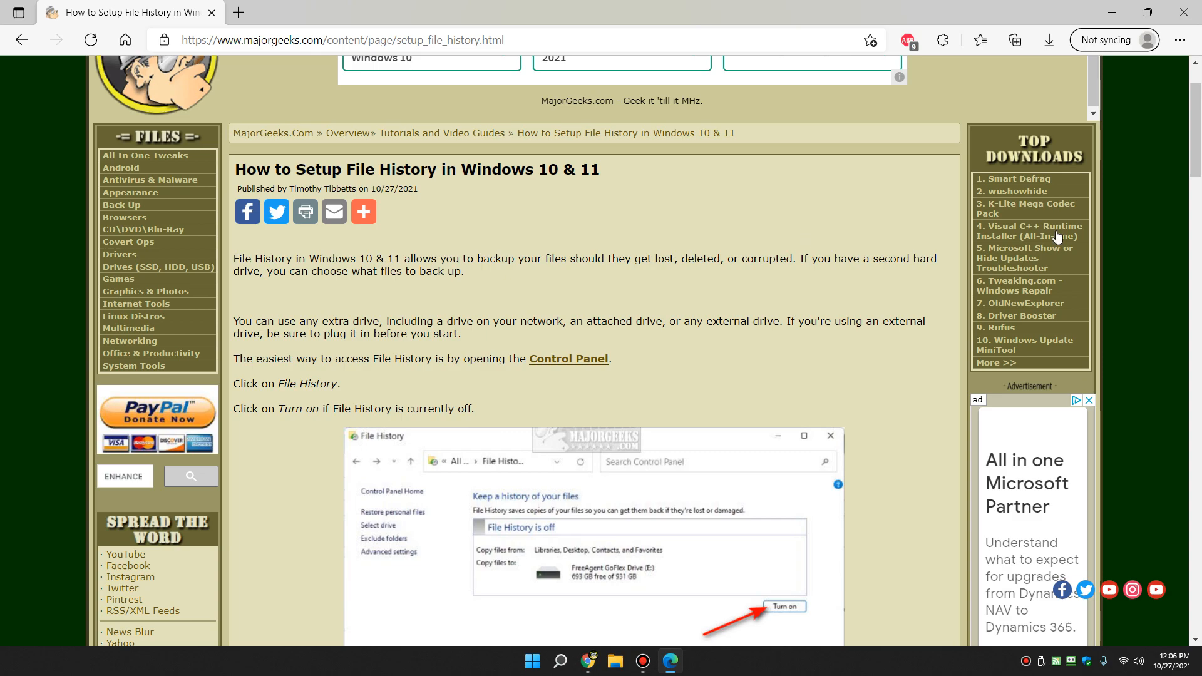